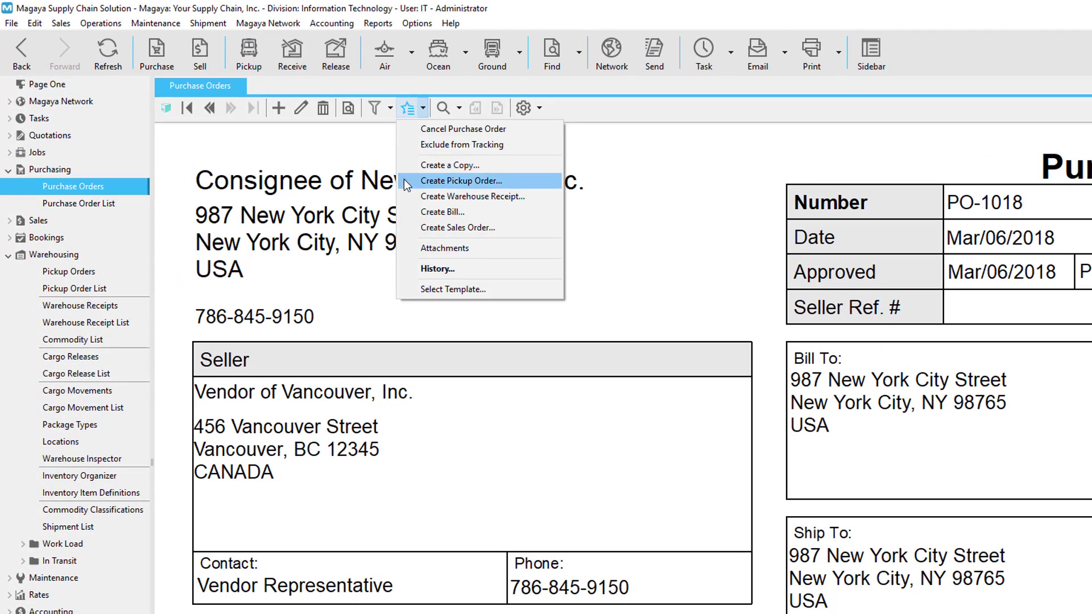
# Leave the purchase order and show the Warehousing folder with its document lists.
pyautogui.click(78, 202)
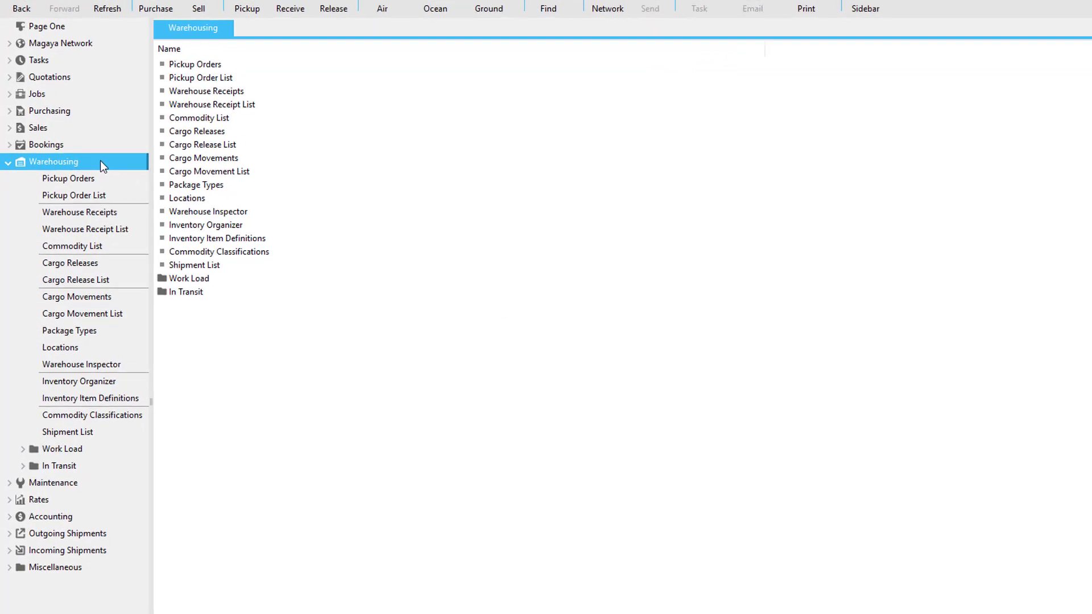
# Create pickup order PK-1006 dated 3/5/2018 issued by Magaya: Your Supply Chain, Inc.
pyautogui.click(68, 177)
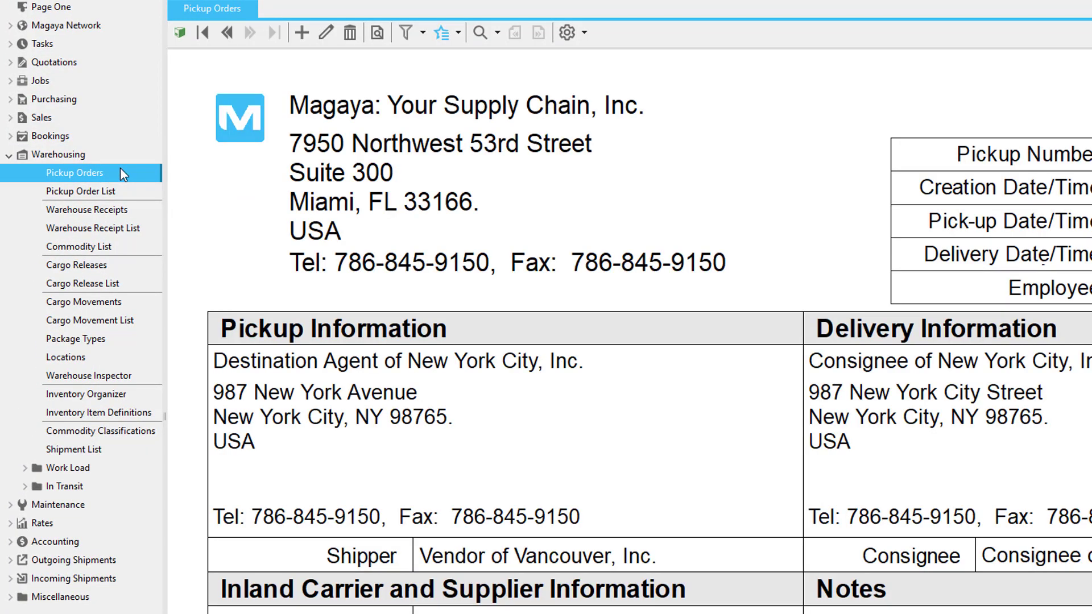
pyautogui.click(302, 33)
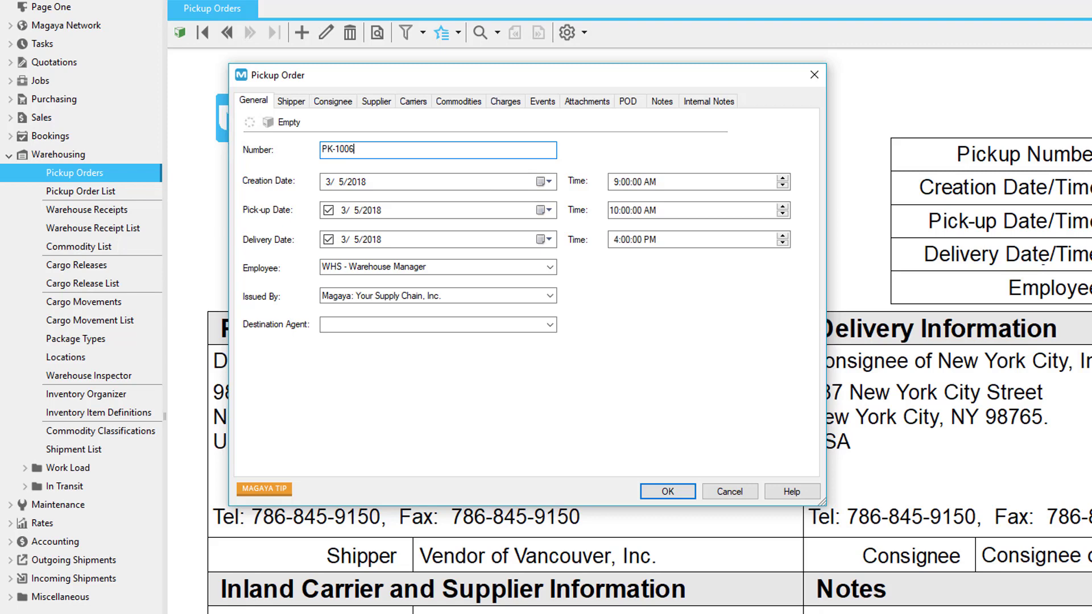
pyautogui.moveTo(315, 196)
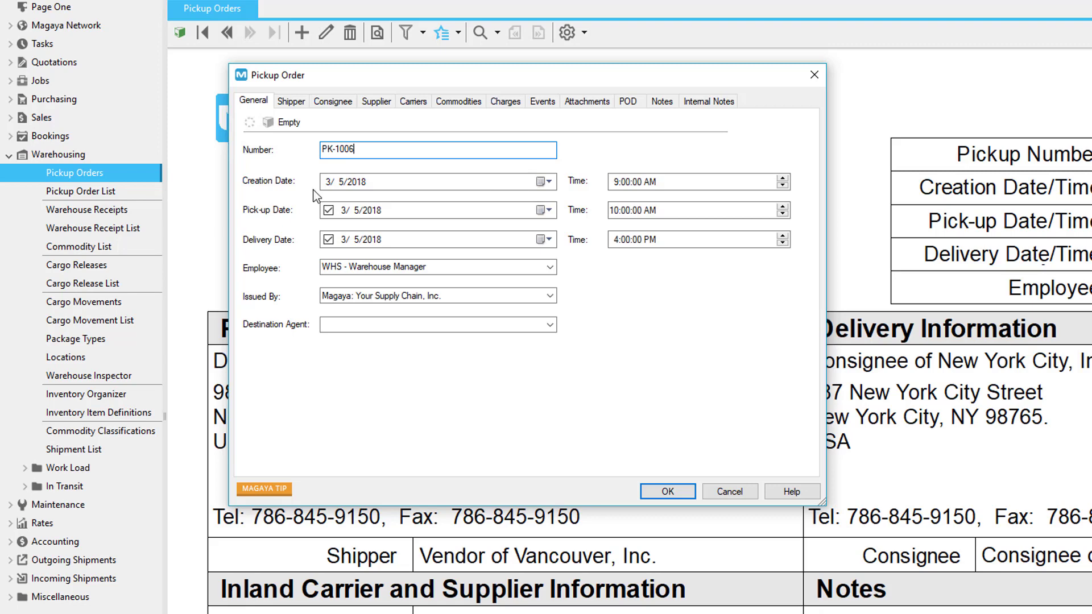
pyautogui.click(550, 296)
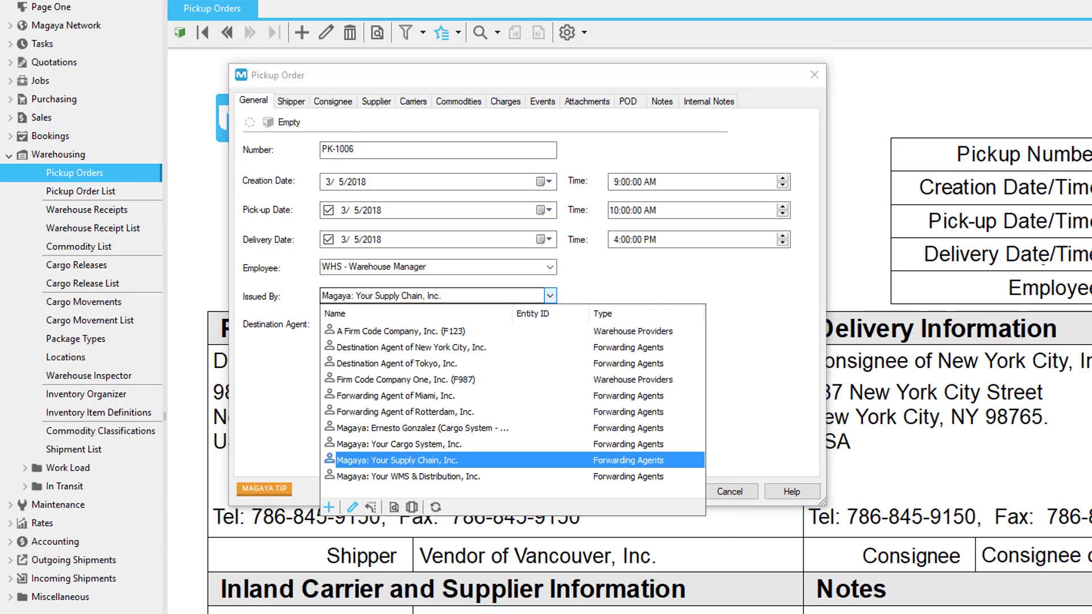
pyautogui.click(394, 459)
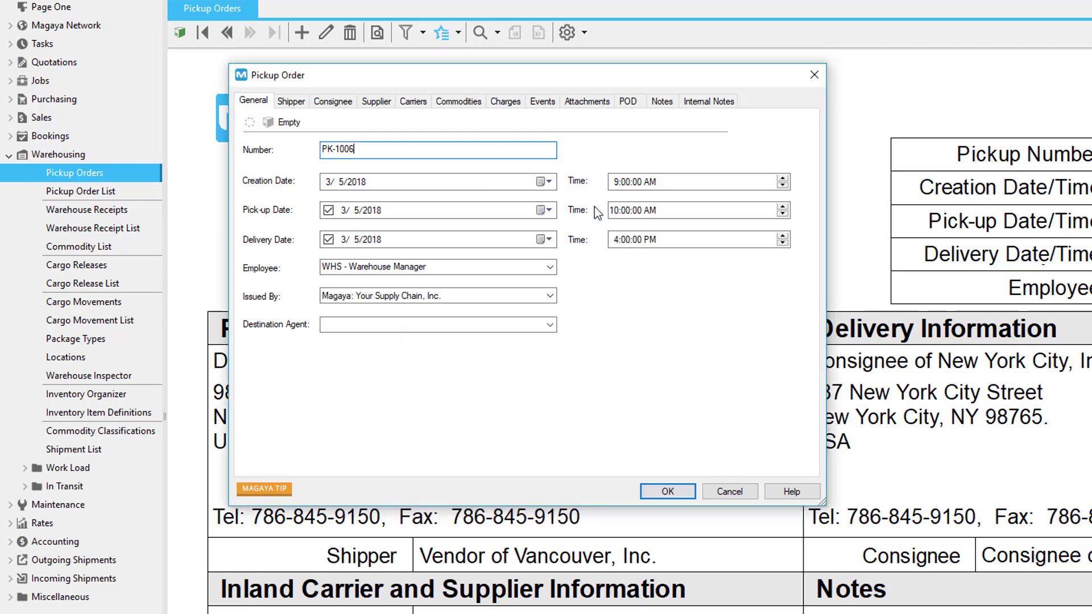
# Set Shipper of Miami, Inc. as shipper and copy it into the pickup location.
pyautogui.click(291, 102)
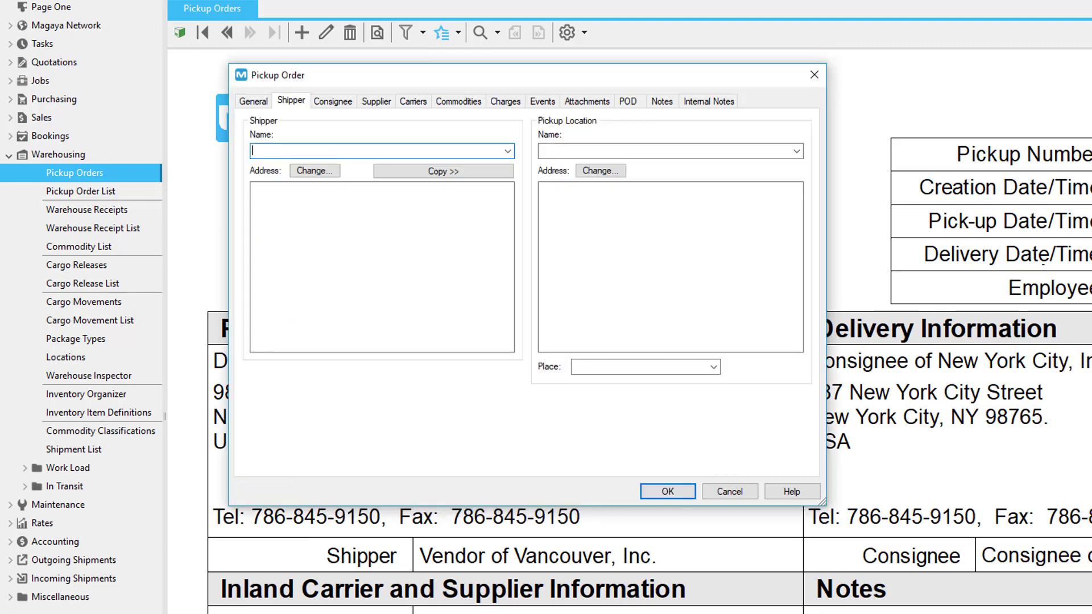
pyautogui.click(507, 150)
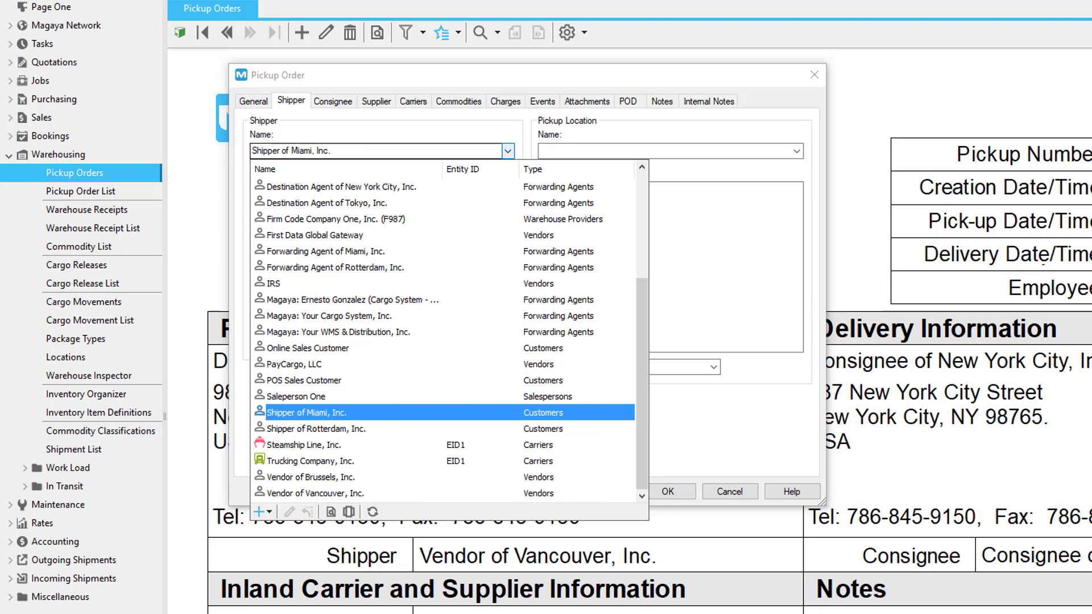
pyautogui.click(796, 150)
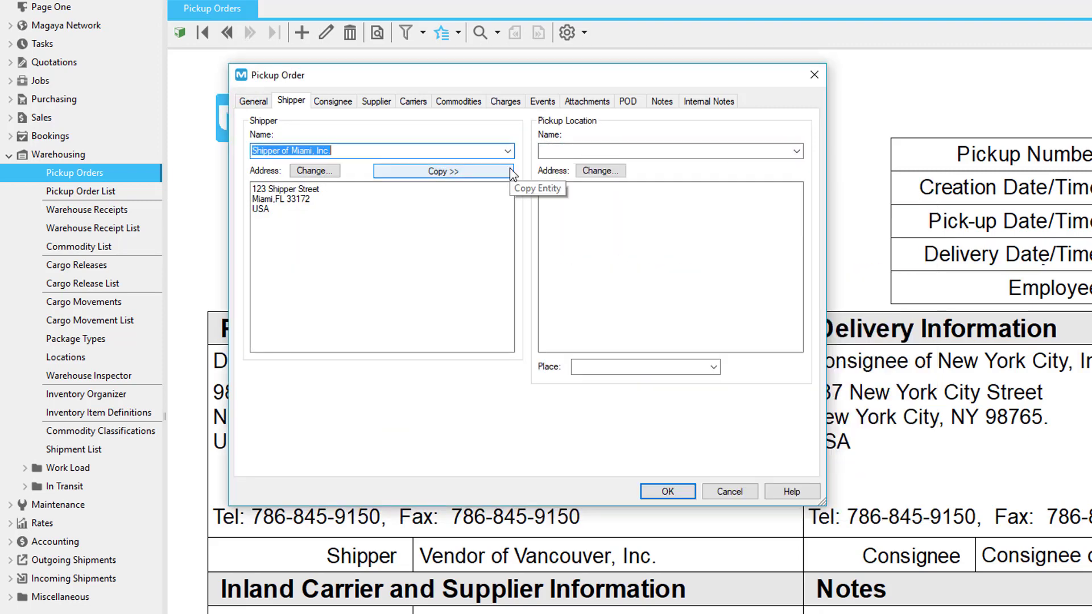
pyautogui.click(443, 172)
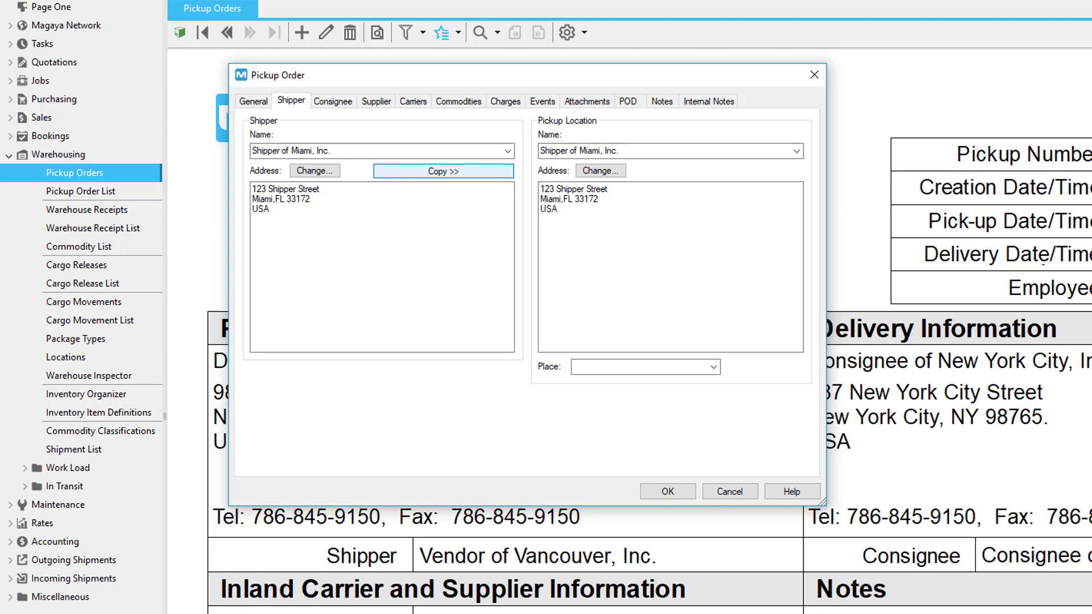
pyautogui.click(793, 150)
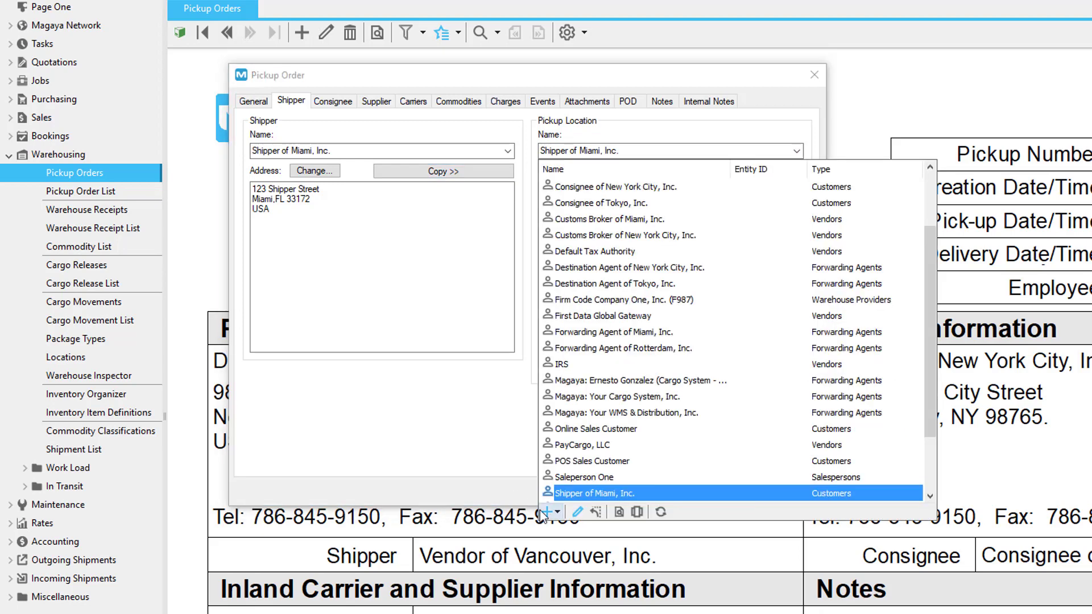
pyautogui.click(557, 511)
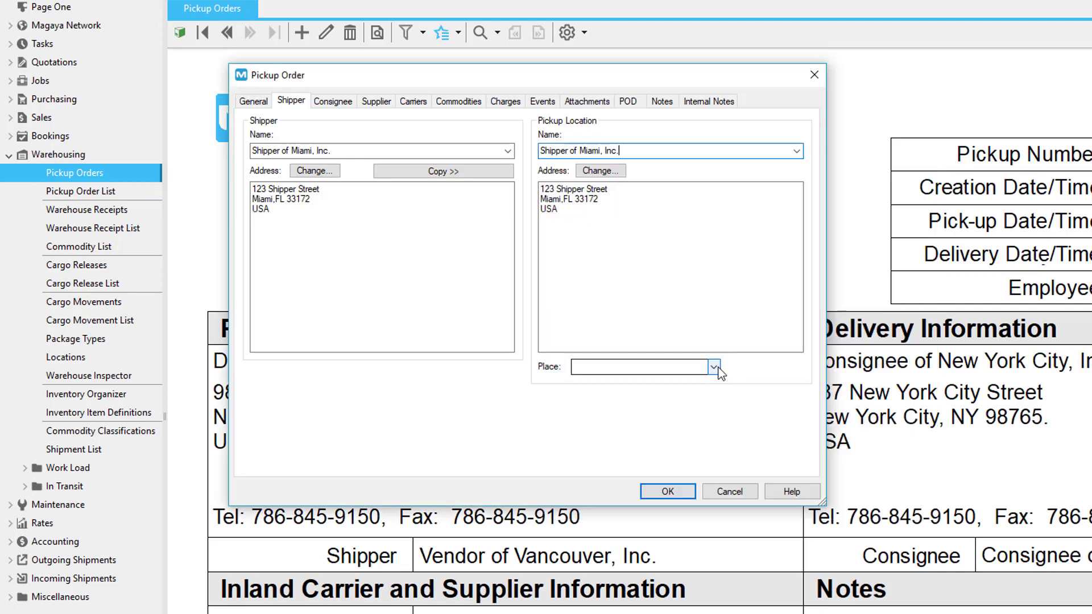
pyautogui.click(711, 368)
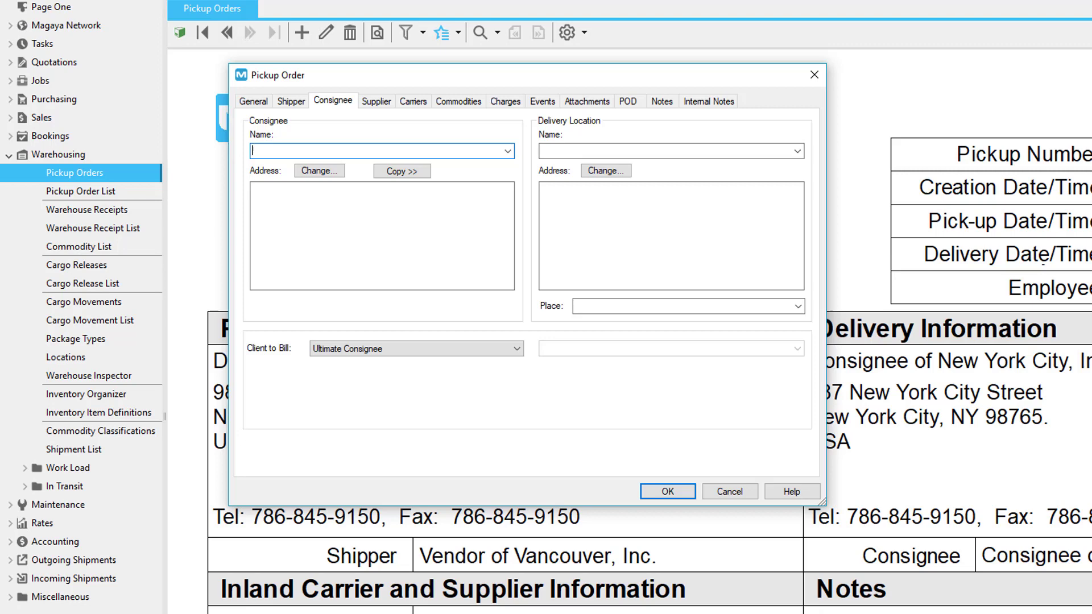
# Set Consignee of New York City, Inc. as consignee, Miami delivery location, billing the Ultimate Consignee.
pyautogui.click(505, 151)
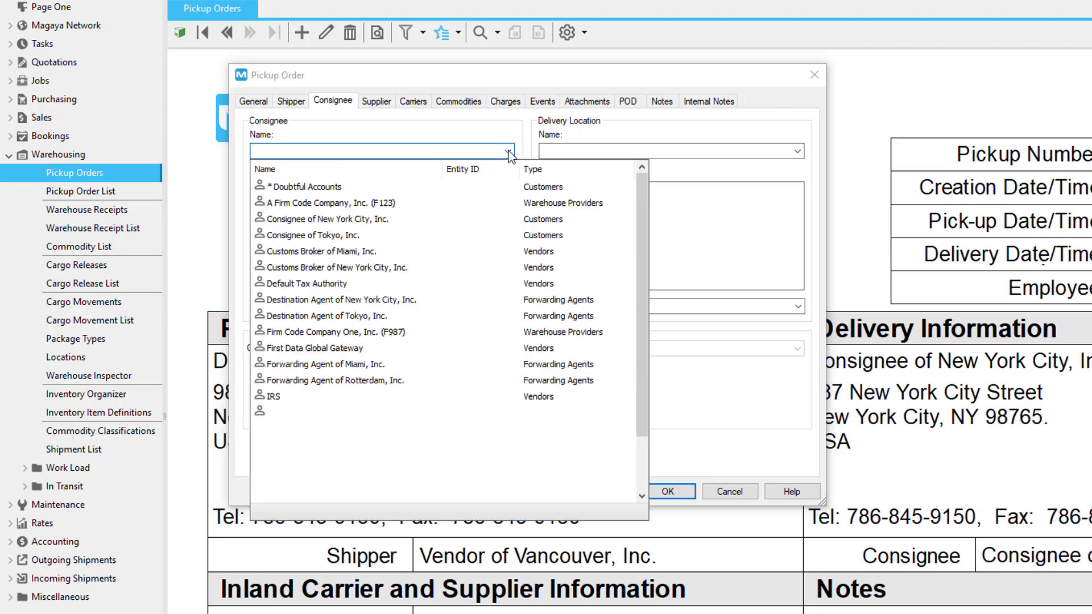
pyautogui.click(325, 218)
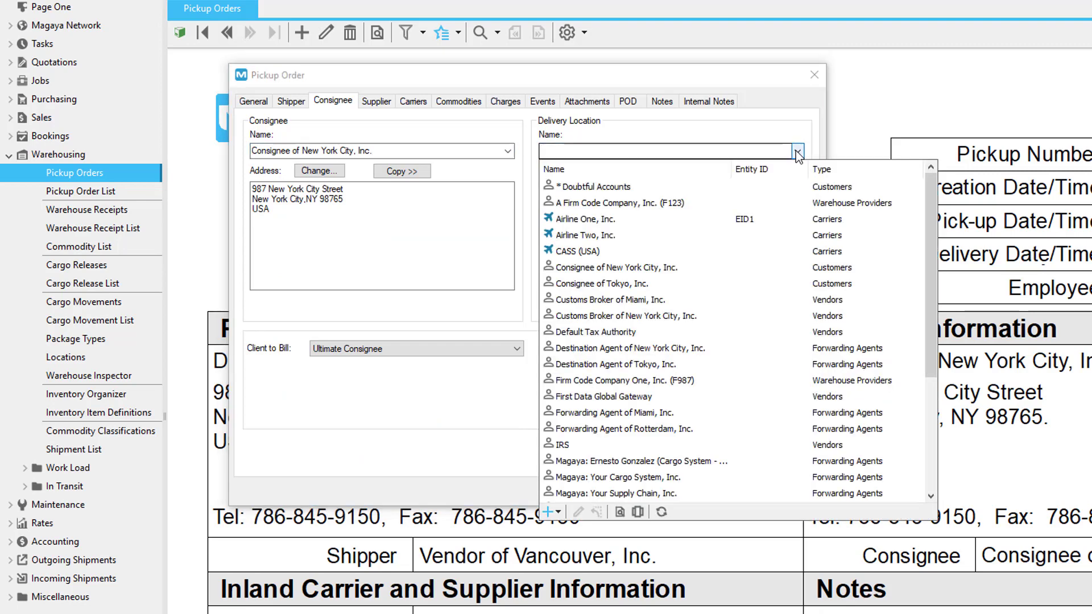
pyautogui.click(613, 492)
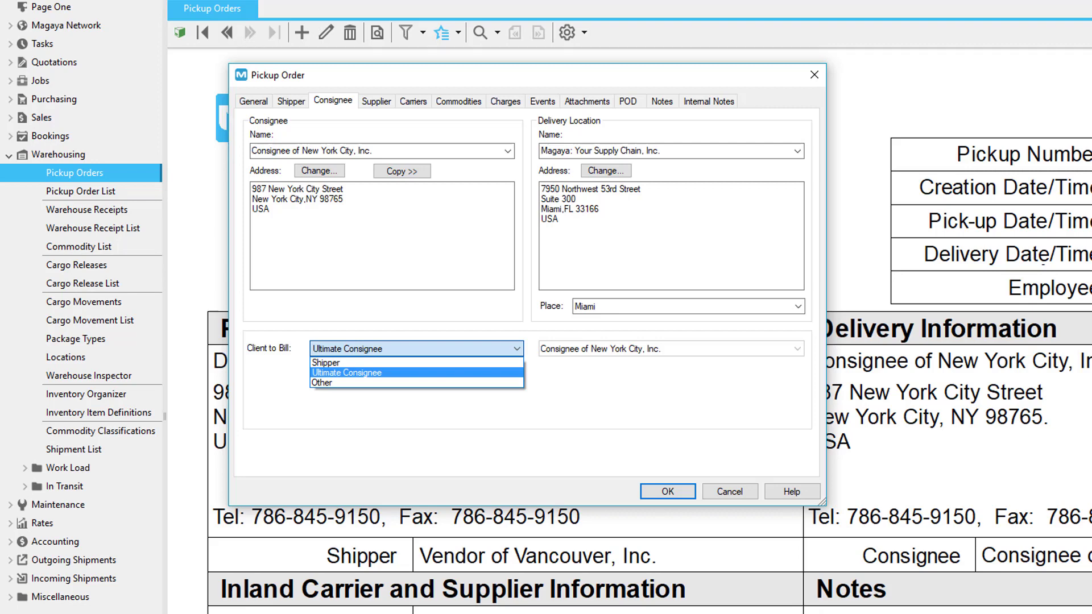
pyautogui.click(376, 101)
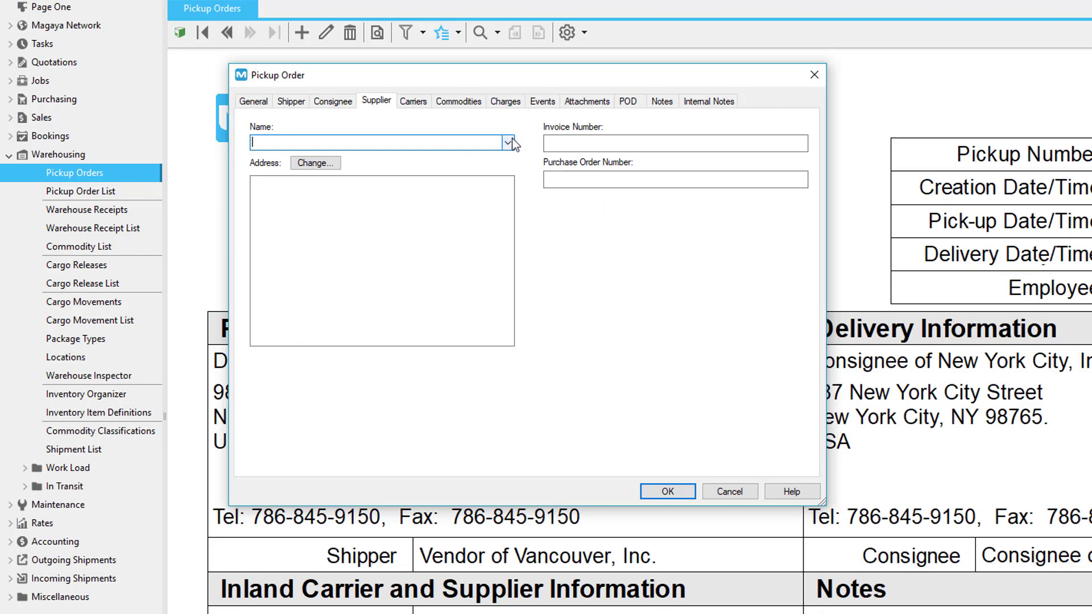
# Record Vendor of Vancouver, Inc. as supplier with INV# and PO# references.
pyautogui.click(506, 143)
pyautogui.write('PO#')
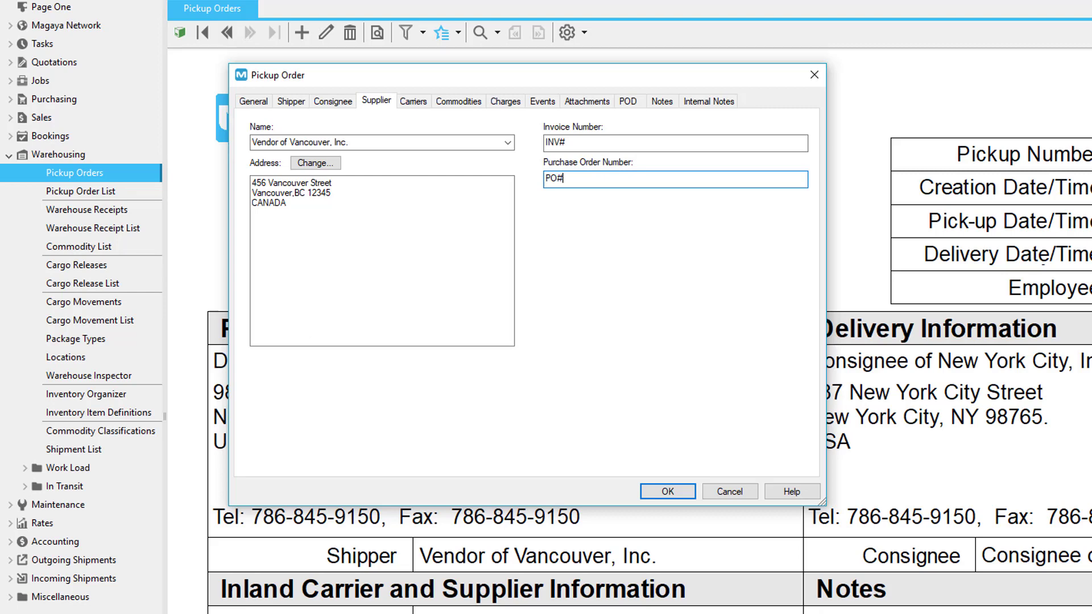
pyautogui.click(411, 101)
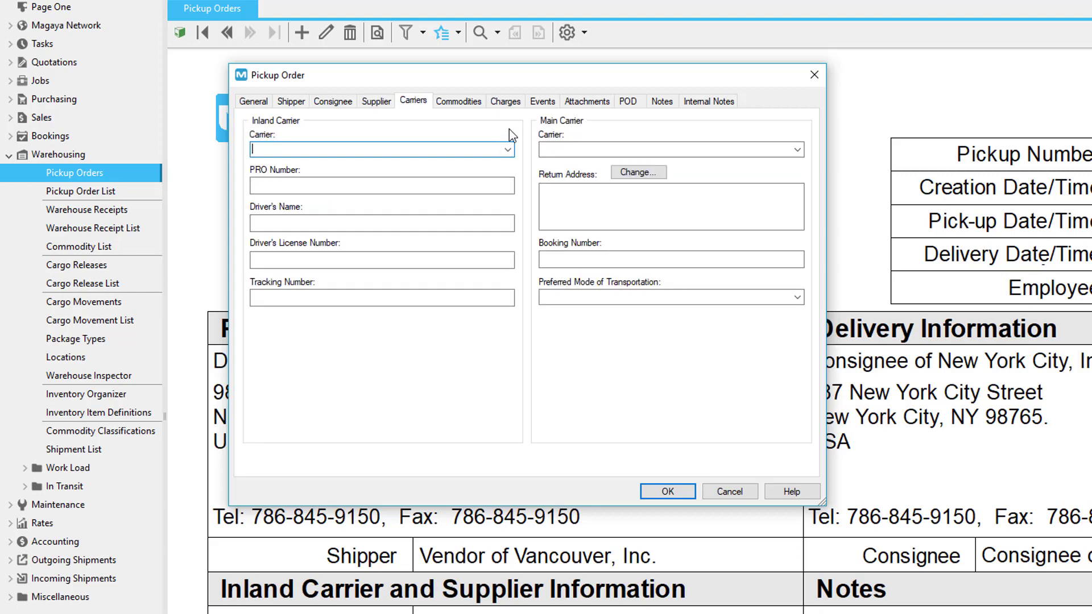
# Set UPS as inland carrier with Truck, Light & Medium transport and pick a main carrier.
pyautogui.click(508, 150)
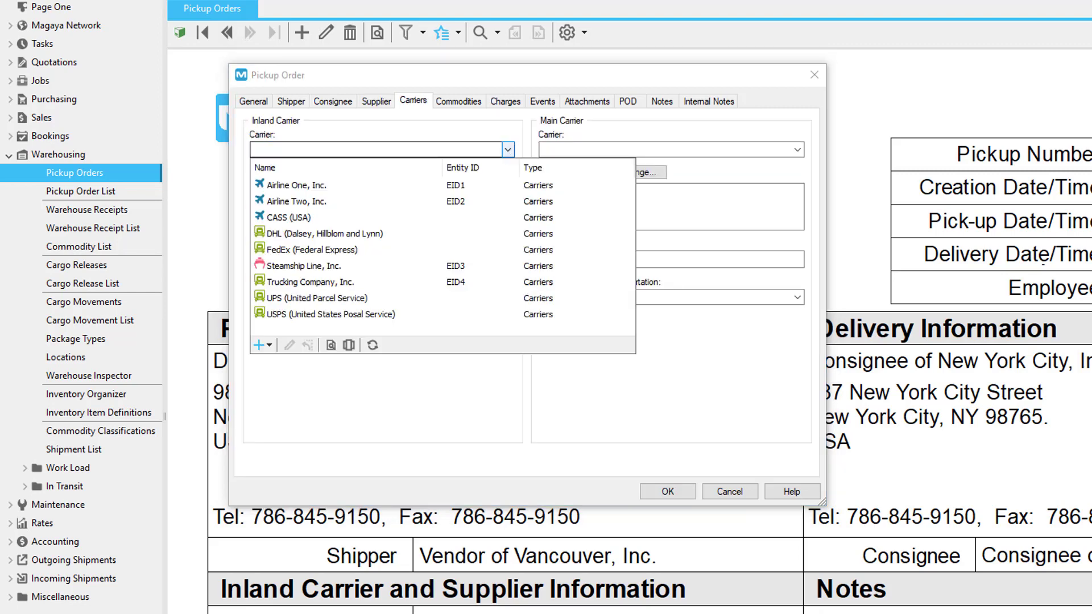
pyautogui.click(309, 282)
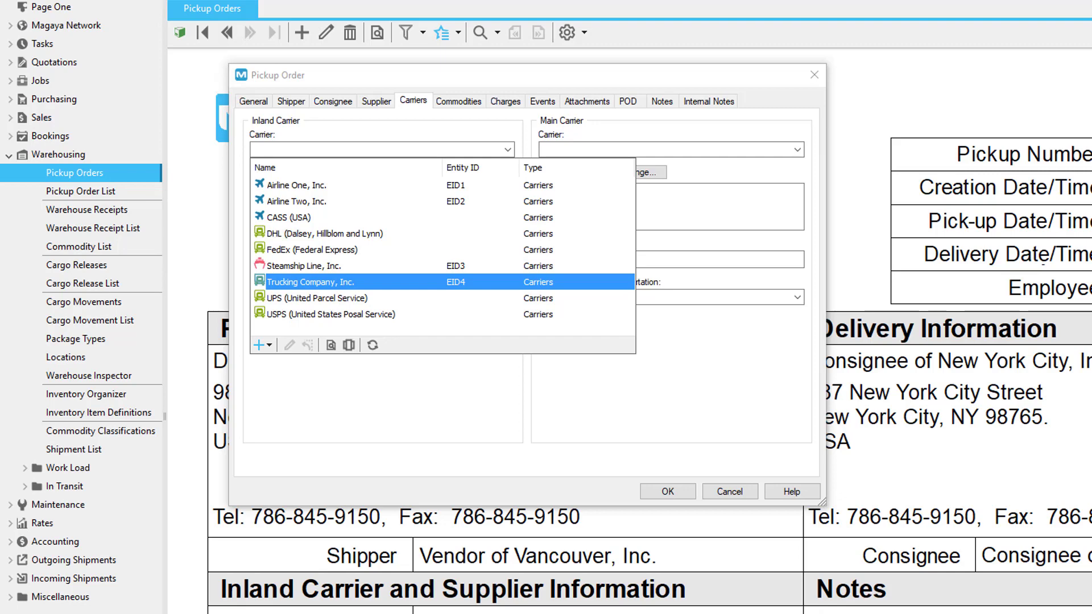
pyautogui.click(310, 249)
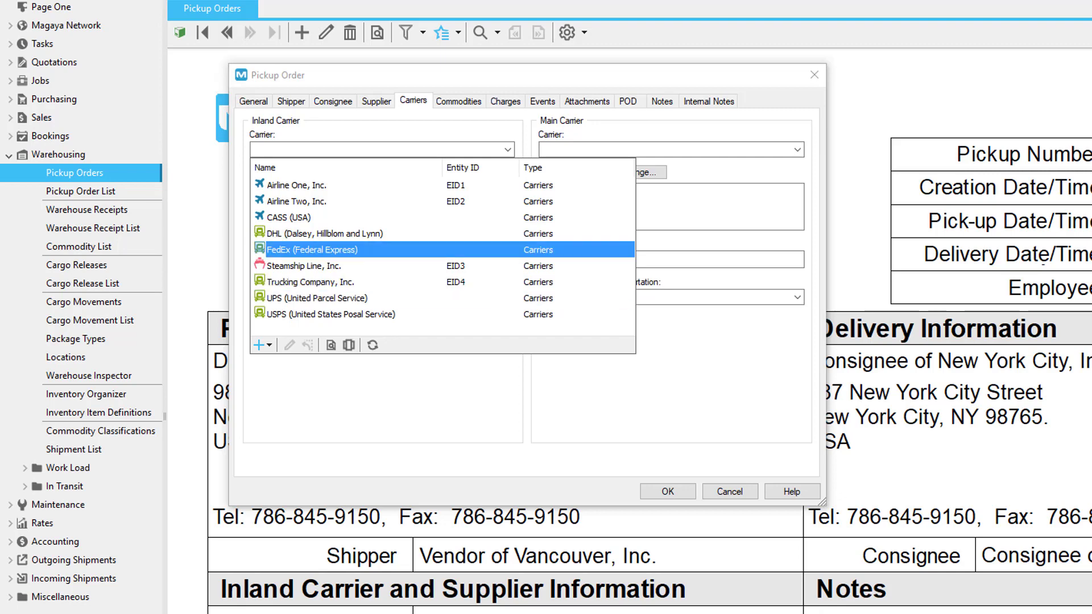
pyautogui.click(331, 314)
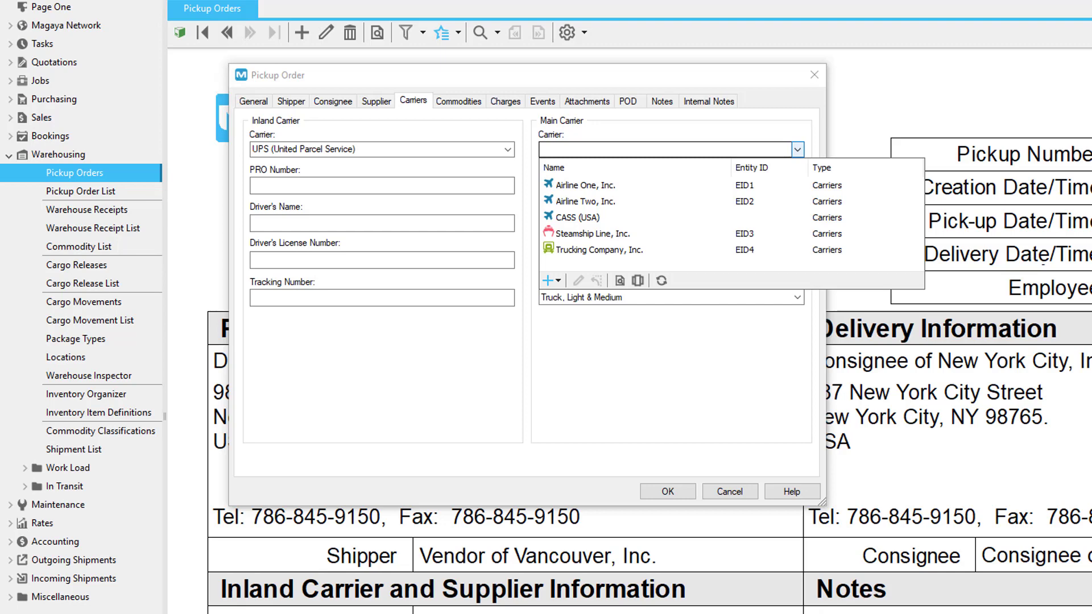
pyautogui.click(458, 102)
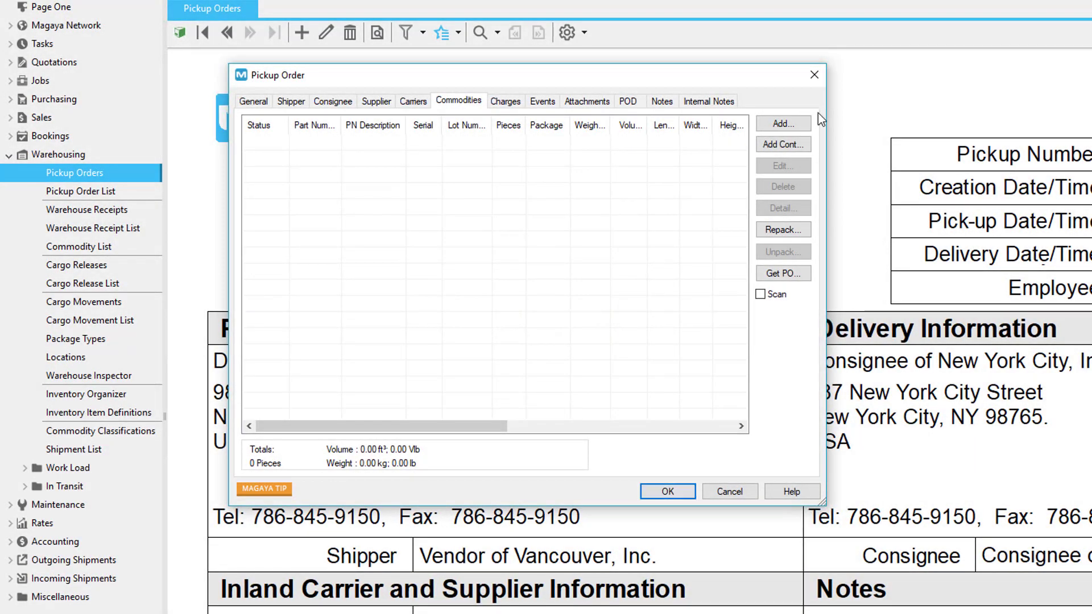
# Begin adding a TV commodity, then look up the Beverage Case (BC) inventory item definition.
pyautogui.click(782, 124)
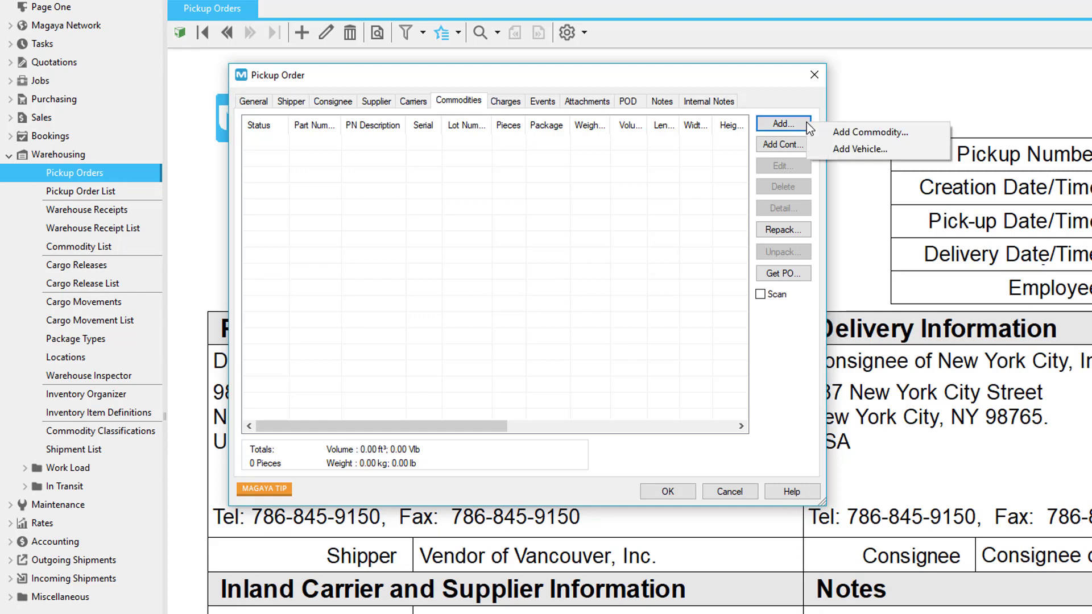
pyautogui.moveTo(871, 132)
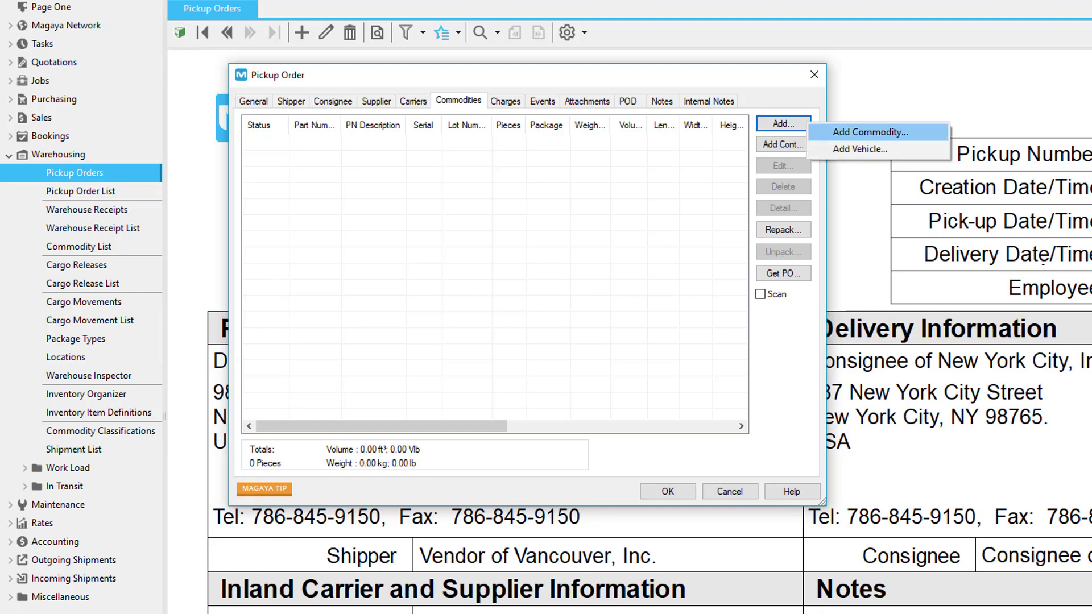
pyautogui.click(869, 132)
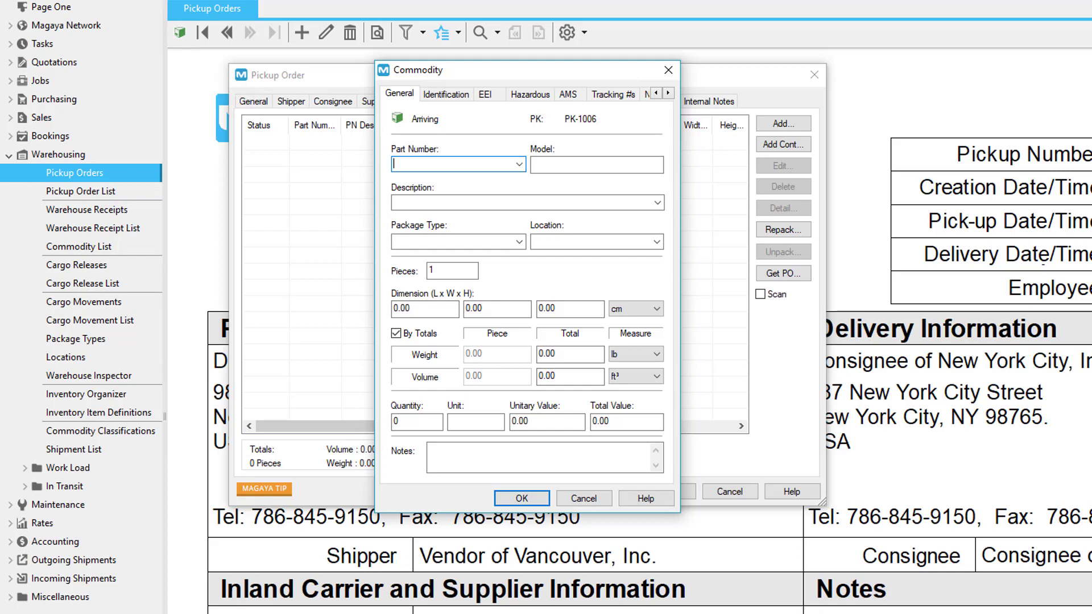
pyautogui.click(518, 164)
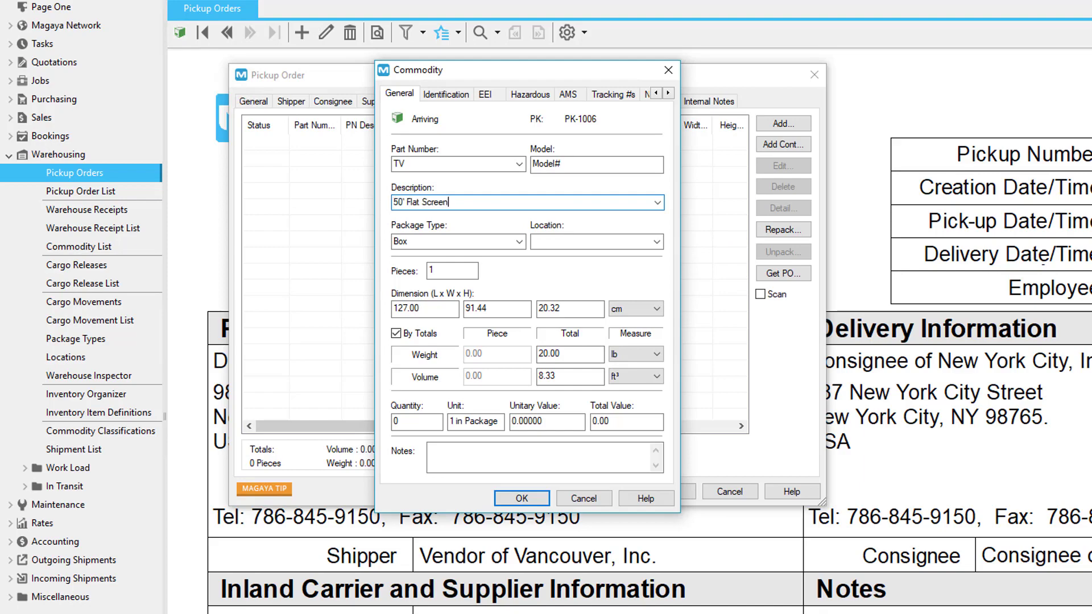
pyautogui.click(99, 412)
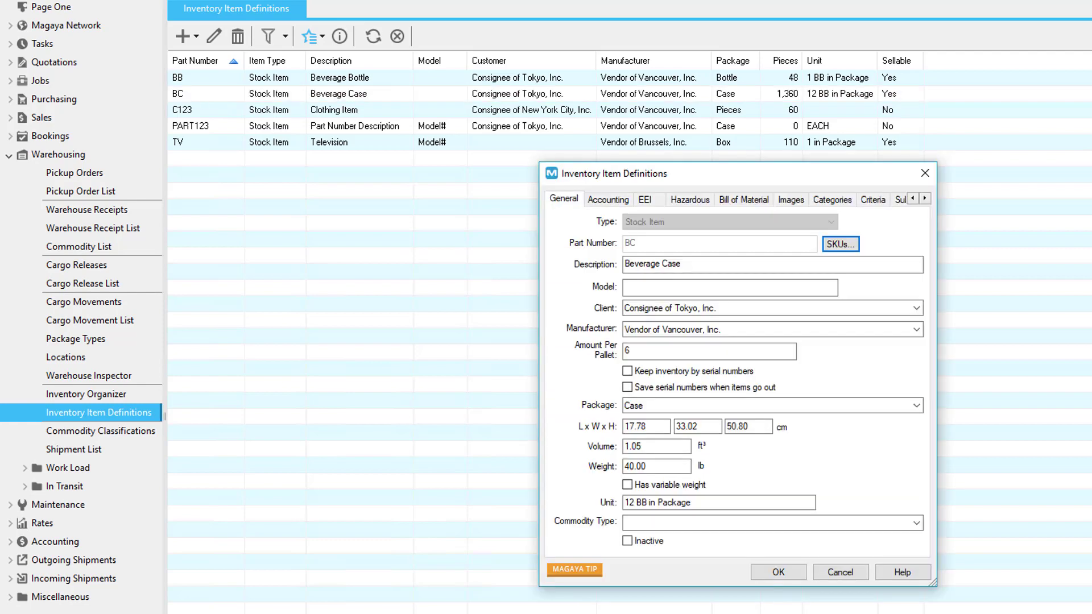
# Return to the TV commodity entry being added to PK-1006.
pyautogui.click(743, 200)
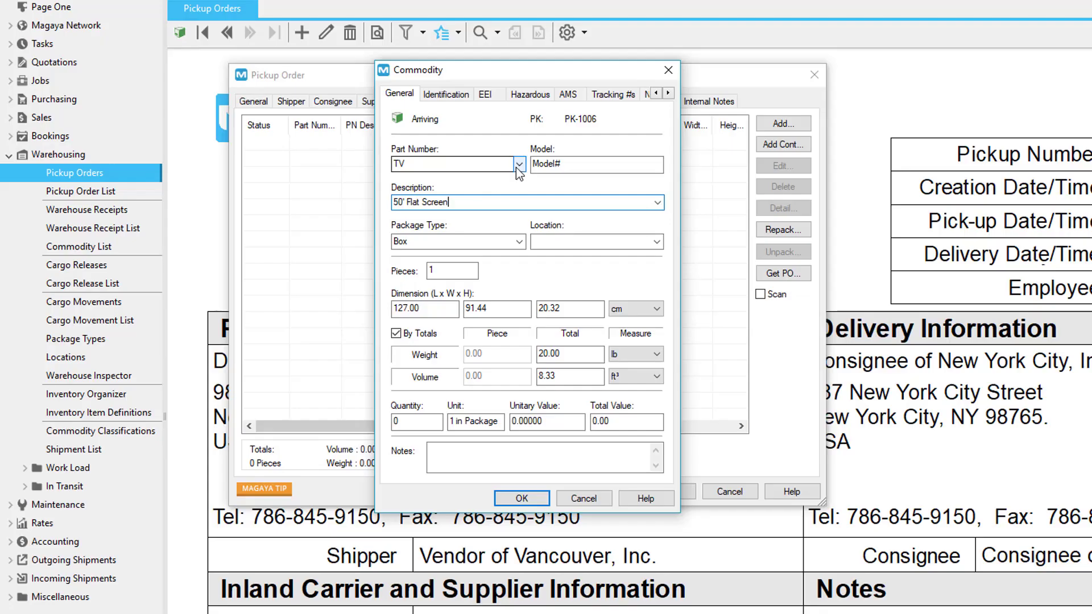
# Change the commodity to part number BC with quantity 12, weight entered by totals.
pyautogui.click(519, 164)
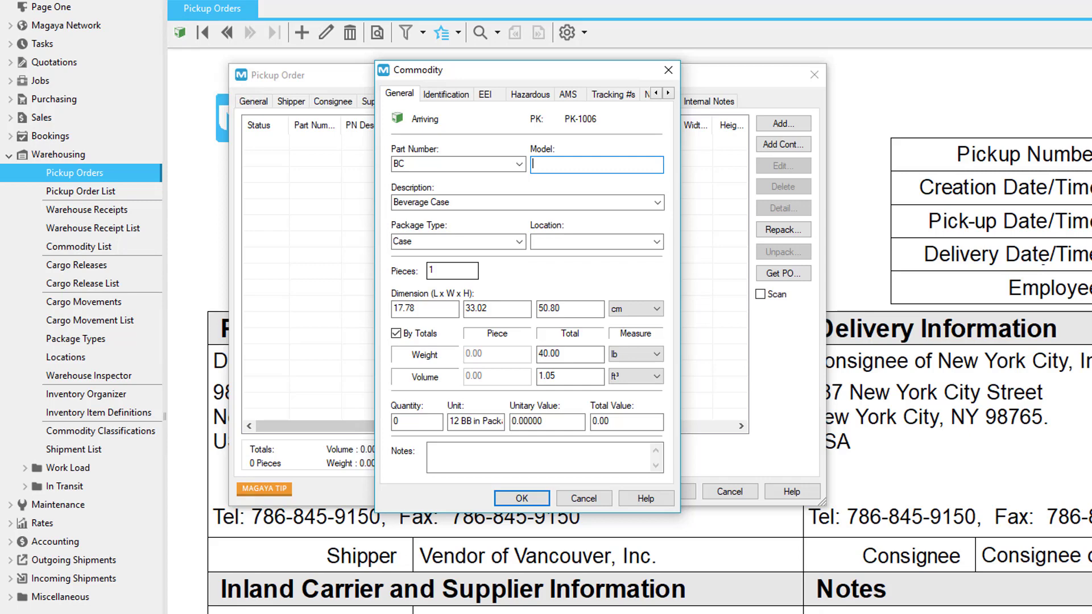
pyautogui.click(397, 333)
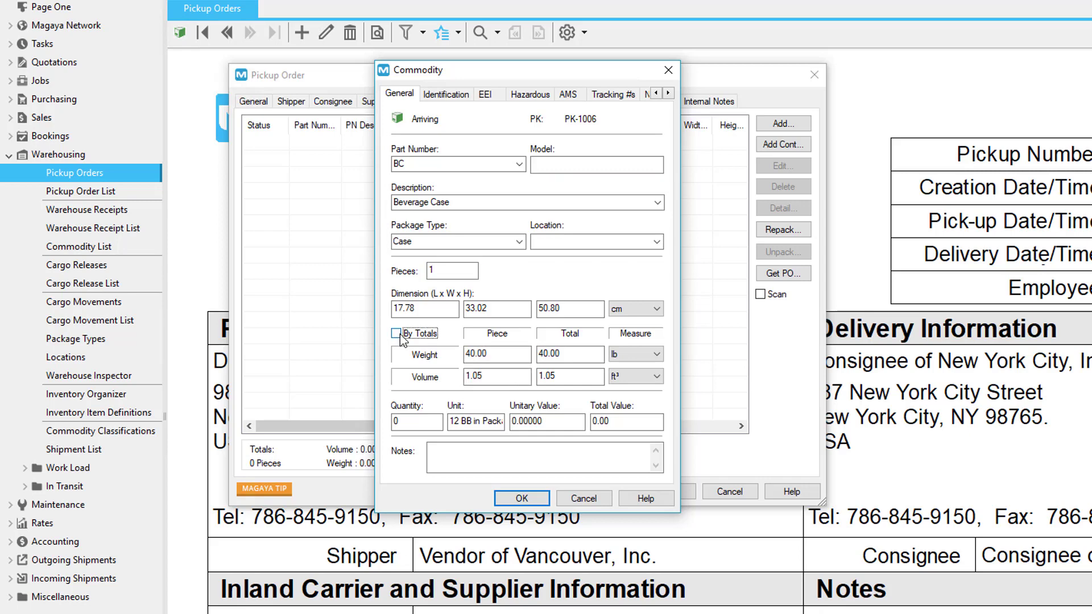
pyautogui.click(397, 333)
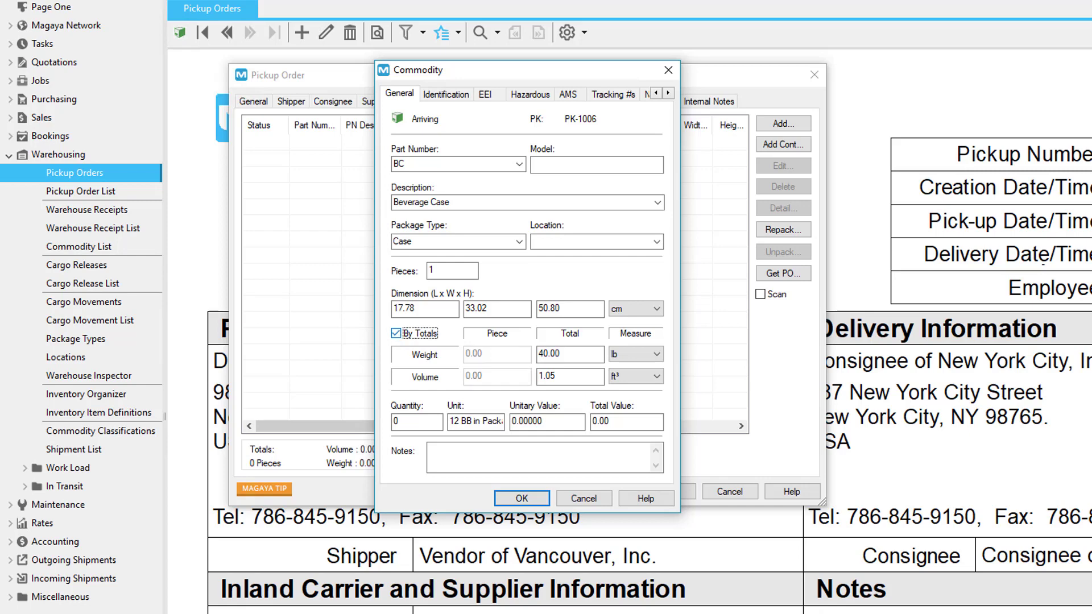
pyautogui.click(416, 422)
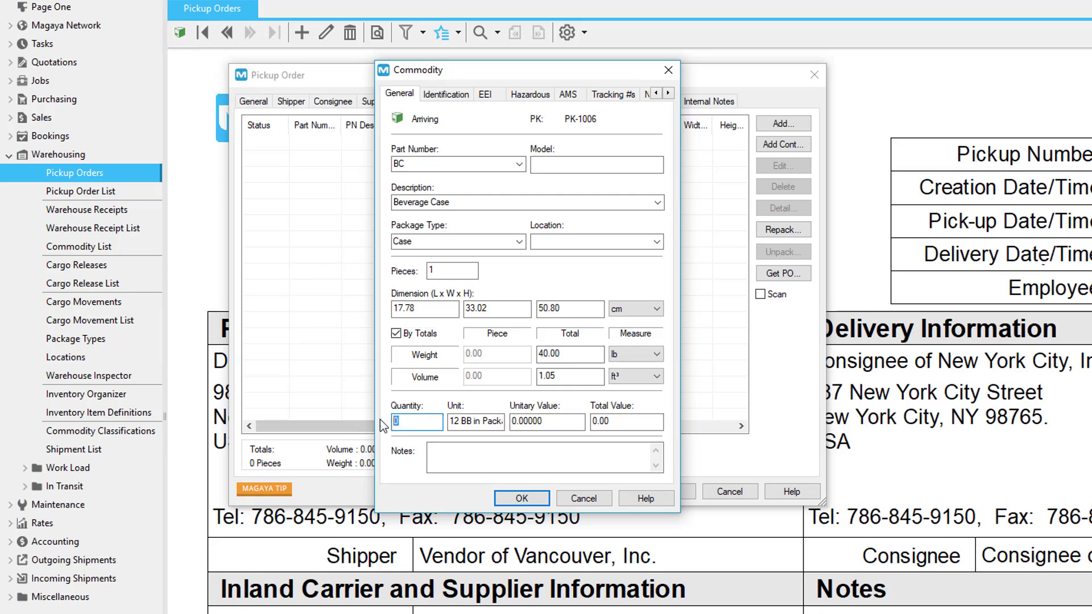
pyautogui.write('12')
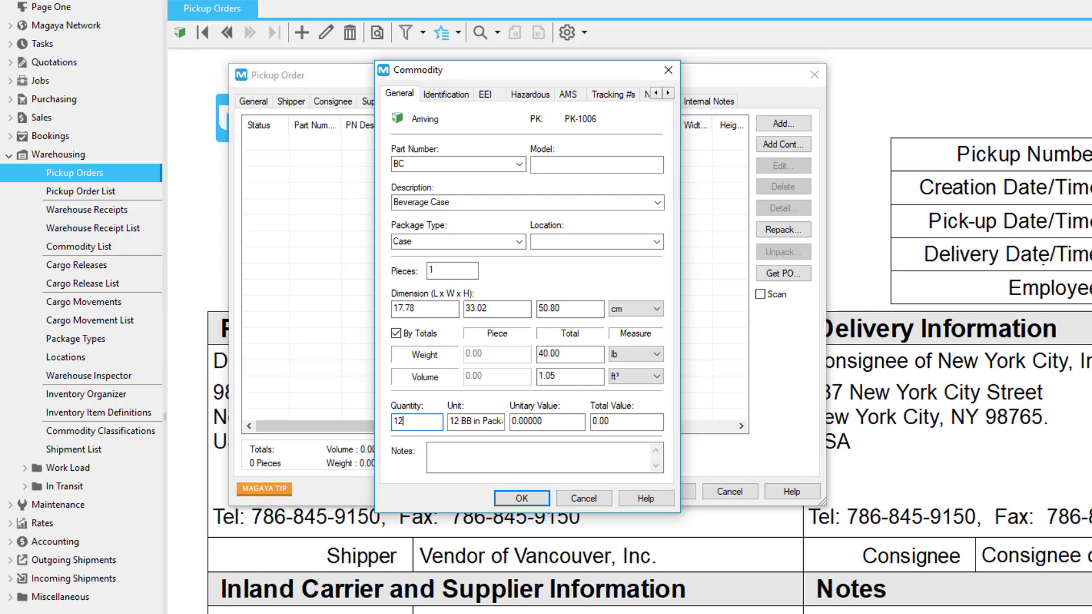
# Set the commodity definition to HTS Code expiring 12/31/2018 and add the Beverage Case.
pyautogui.click(446, 94)
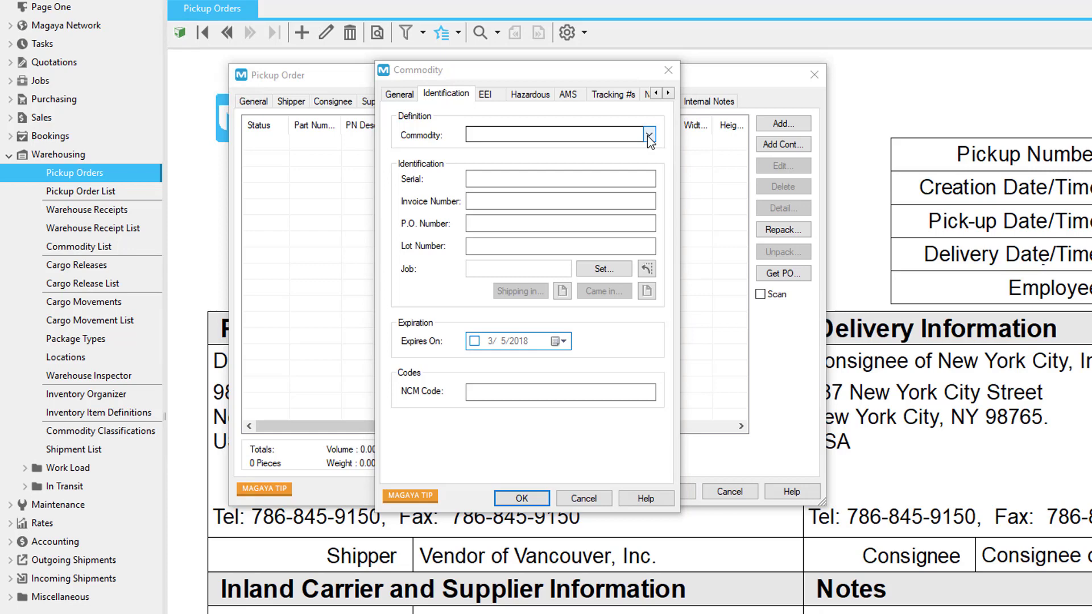
pyautogui.click(648, 135)
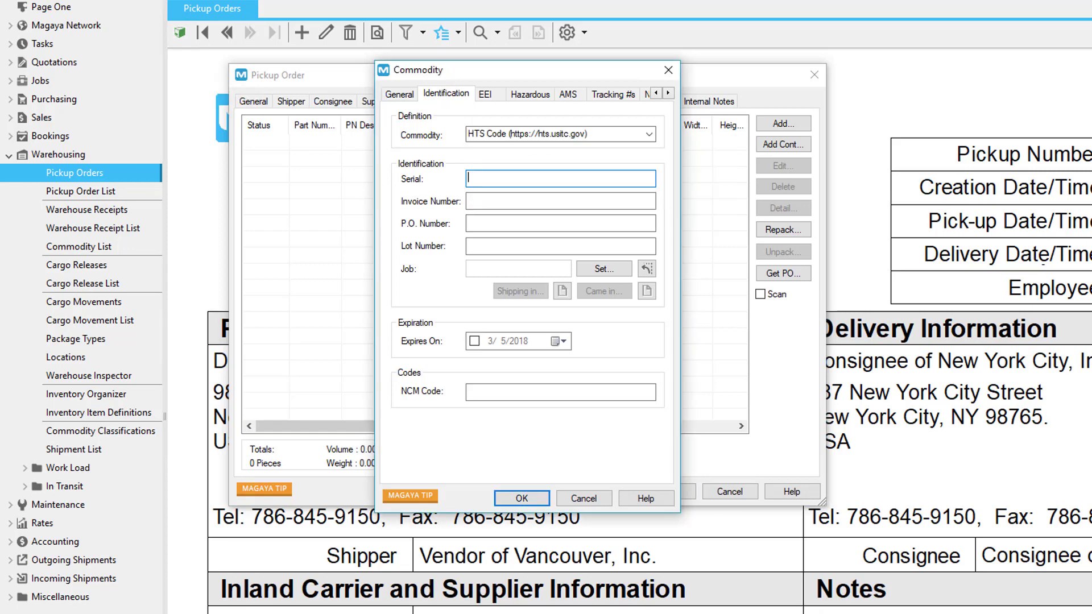
pyautogui.click(474, 340)
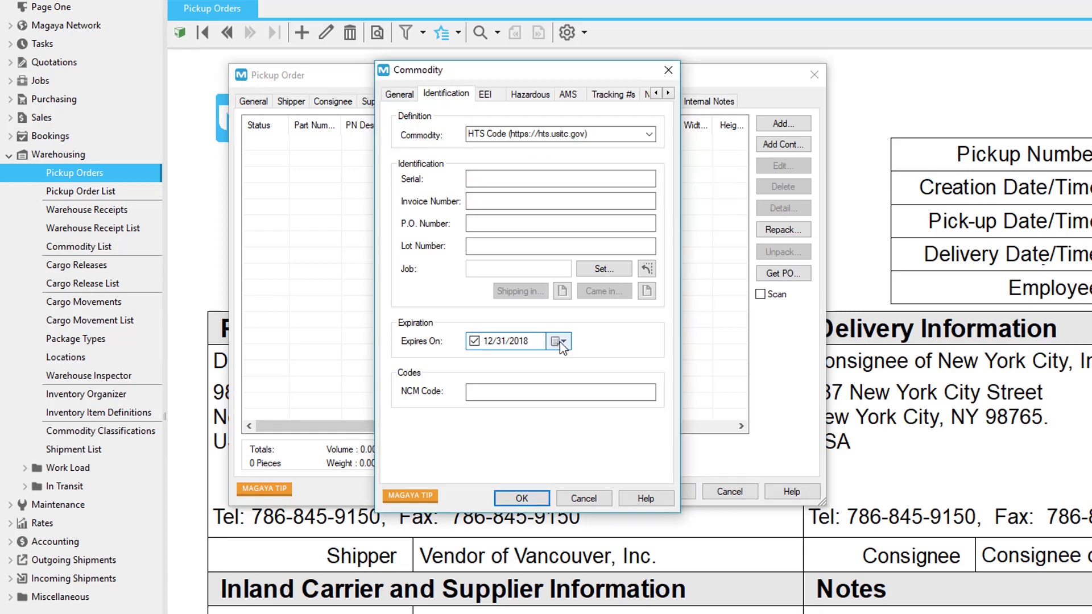
pyautogui.click(558, 342)
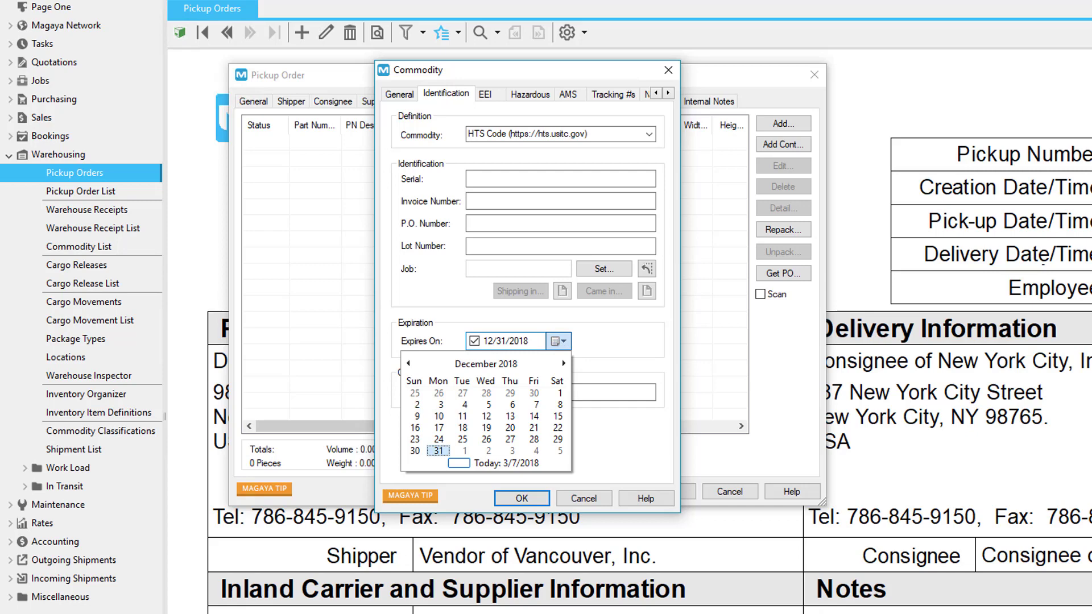
pyautogui.click(531, 94)
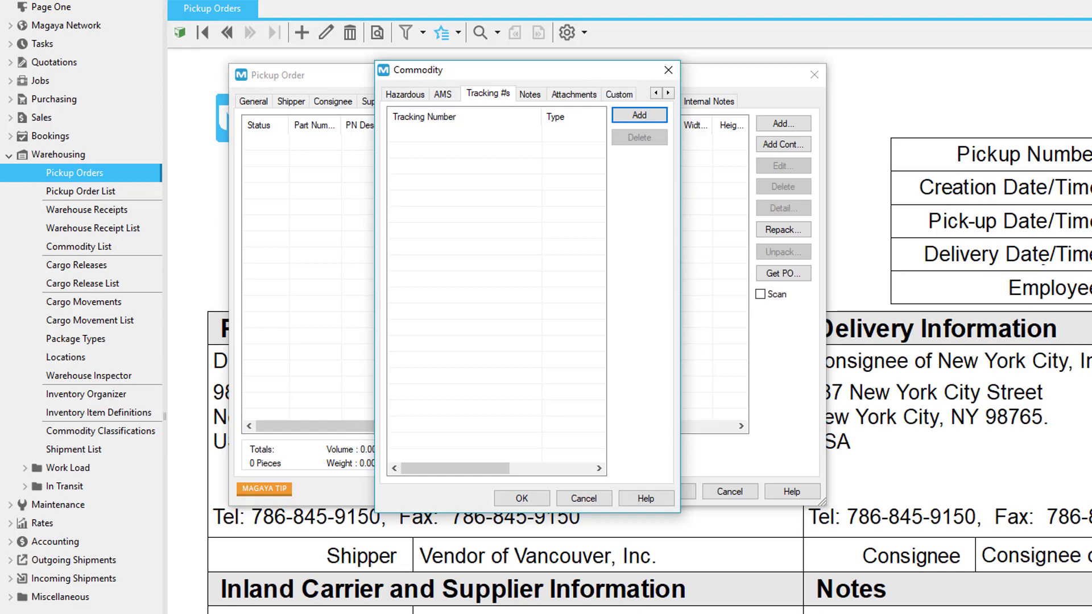
pyautogui.click(405, 93)
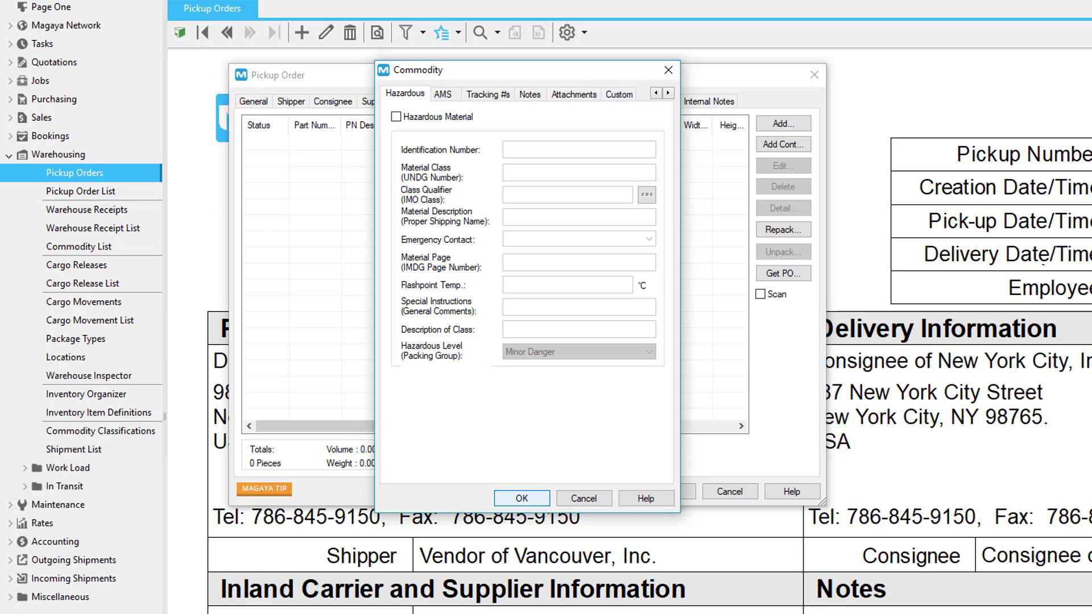
pyautogui.click(522, 498)
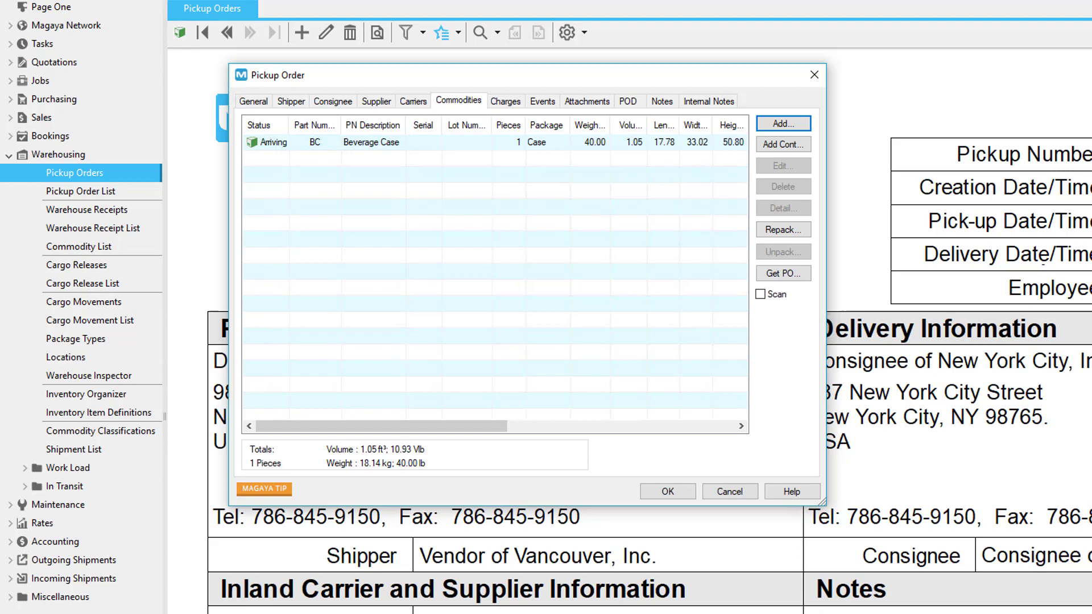
pyautogui.moveTo(814, 144)
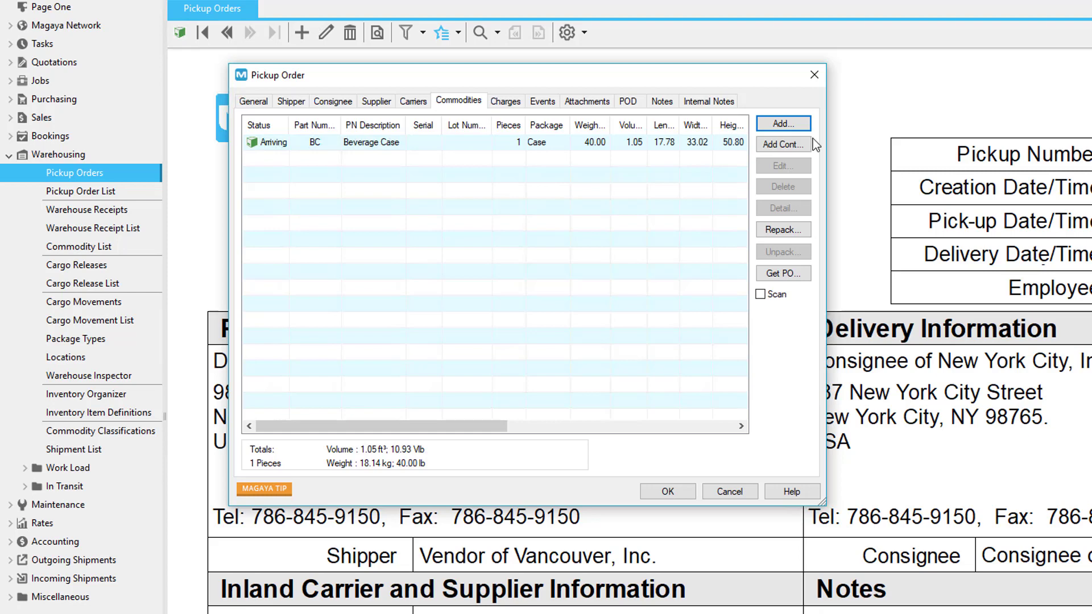
# Add a Pallet container described as Televisions to the order's commodities.
pyautogui.click(782, 144)
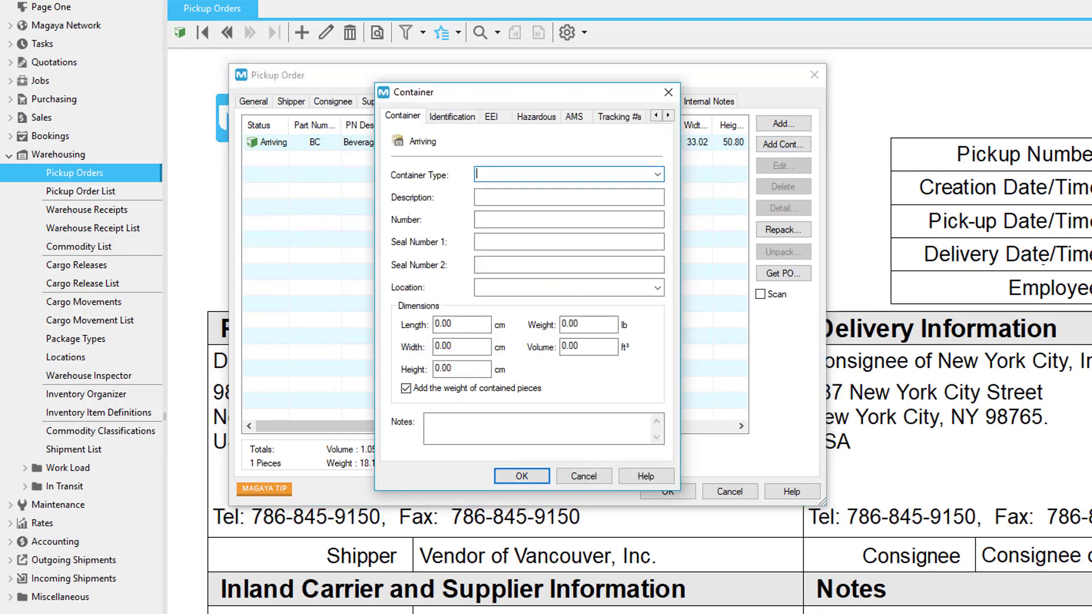
pyautogui.click(653, 174)
pyautogui.write('Televisions')
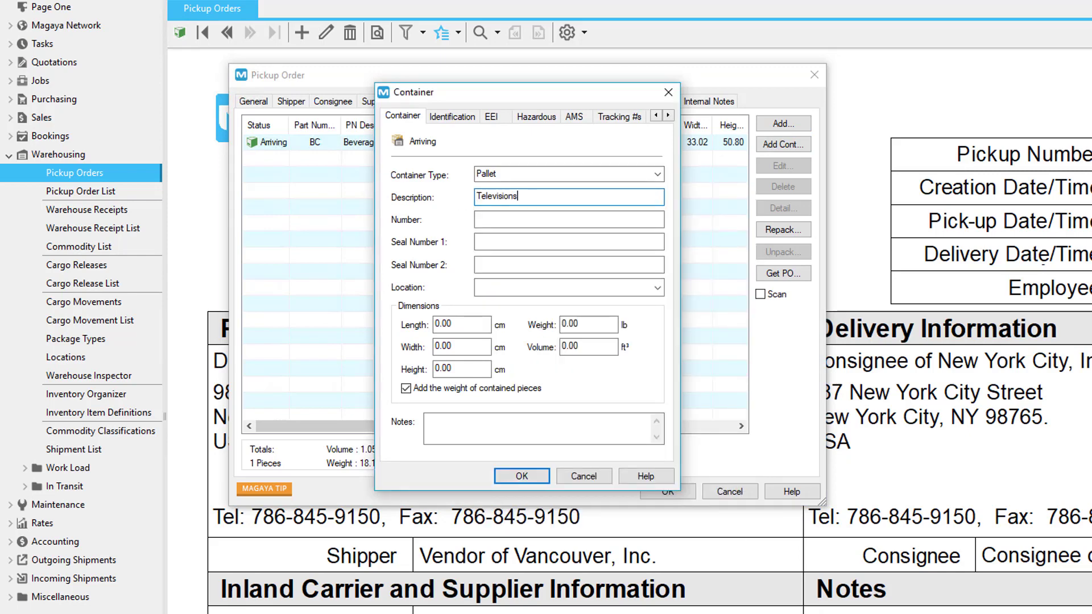
pyautogui.click(552, 116)
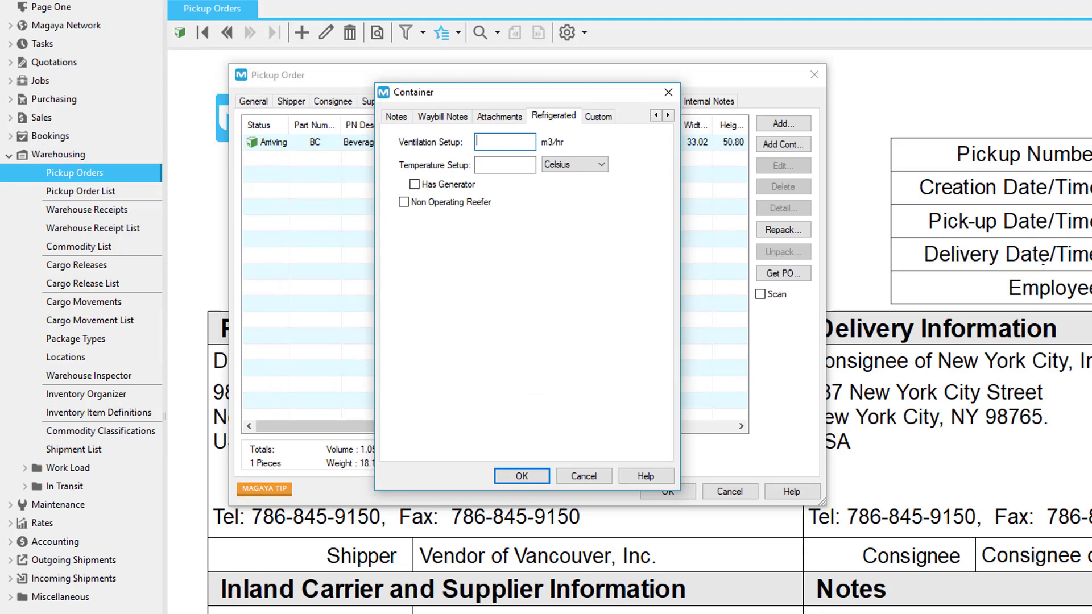
pyautogui.click(521, 476)
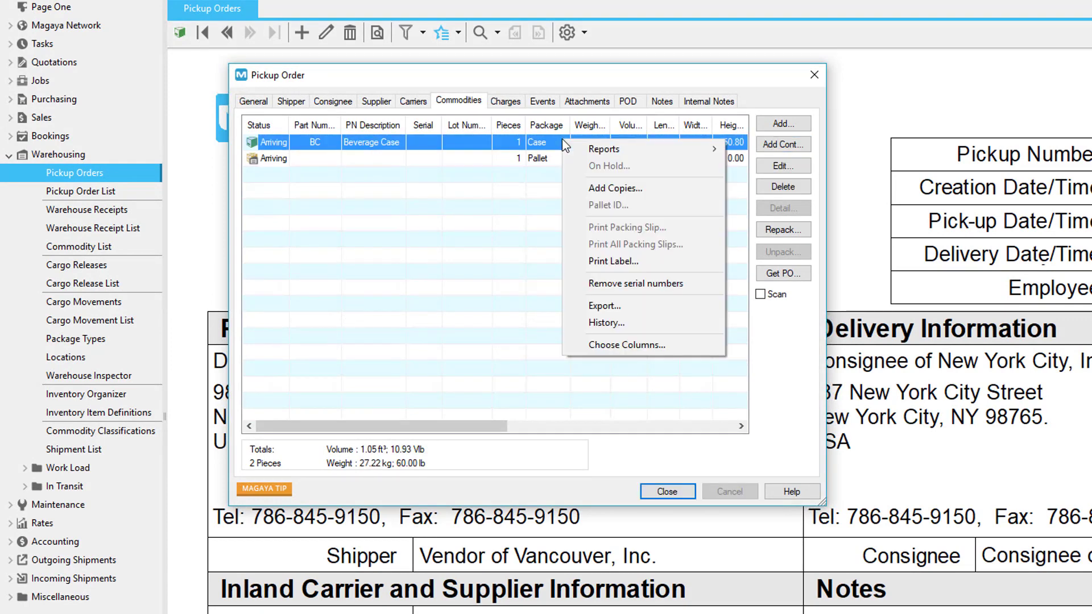
pyautogui.moveTo(616, 188)
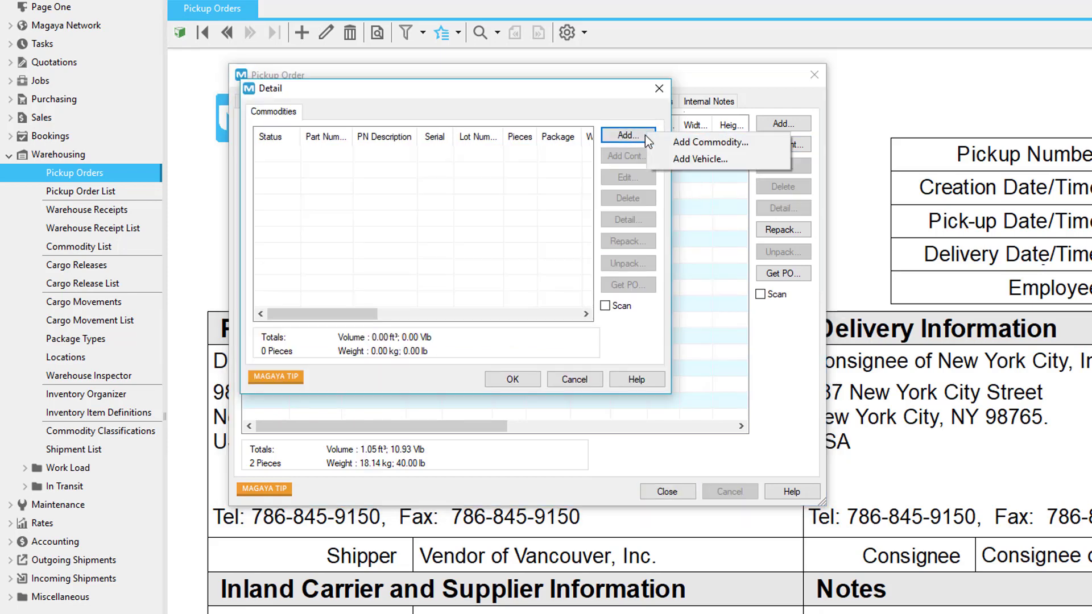
# Add commodity TV with 10 pieces inside the pallet and visit the repacking wizard.
pyautogui.click(709, 142)
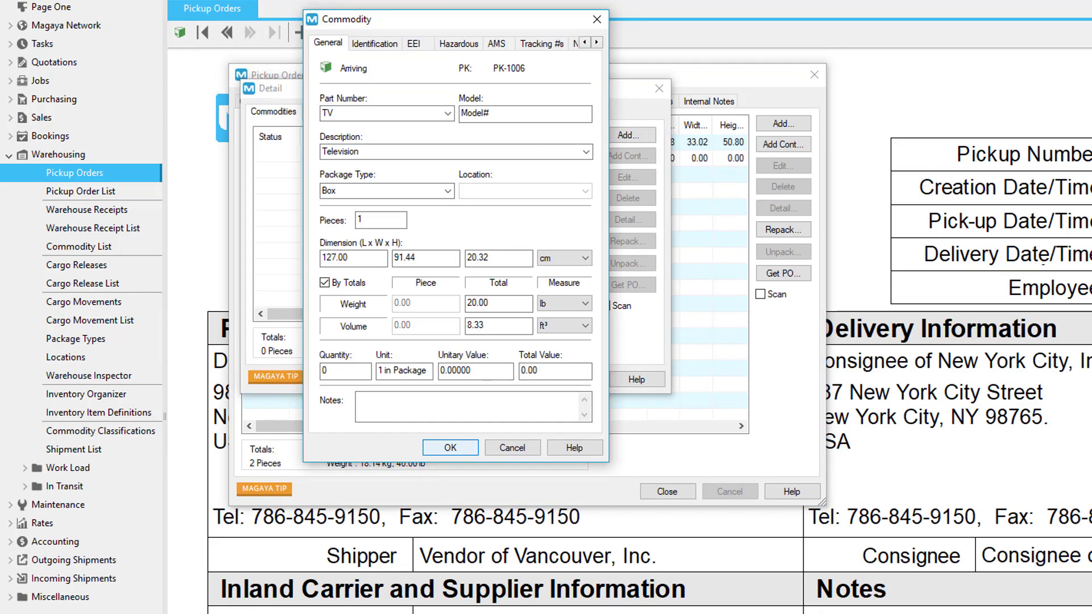
pyautogui.click(449, 447)
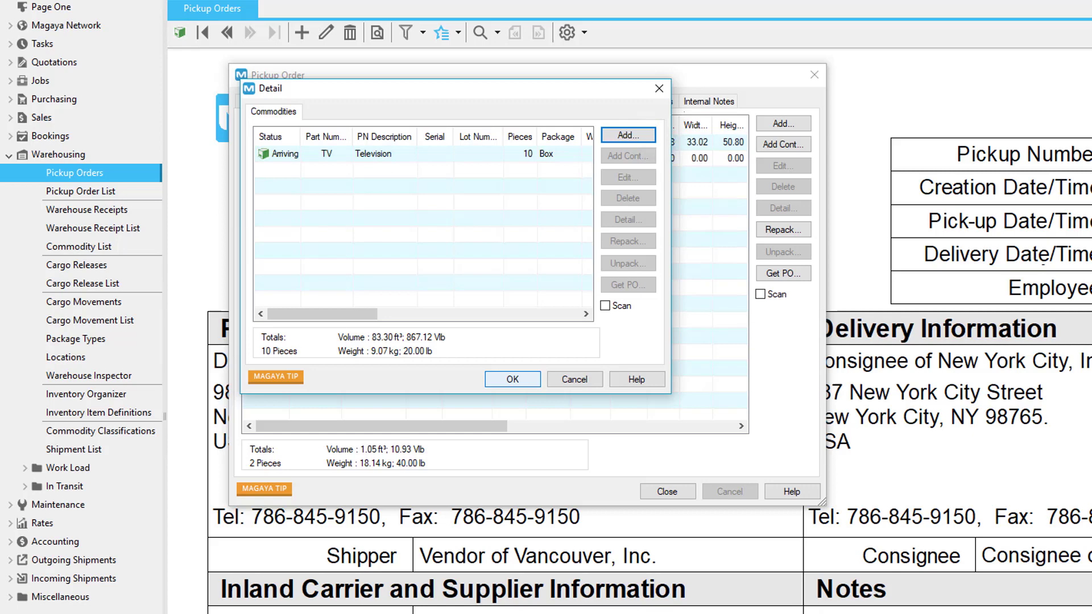
pyautogui.click(511, 379)
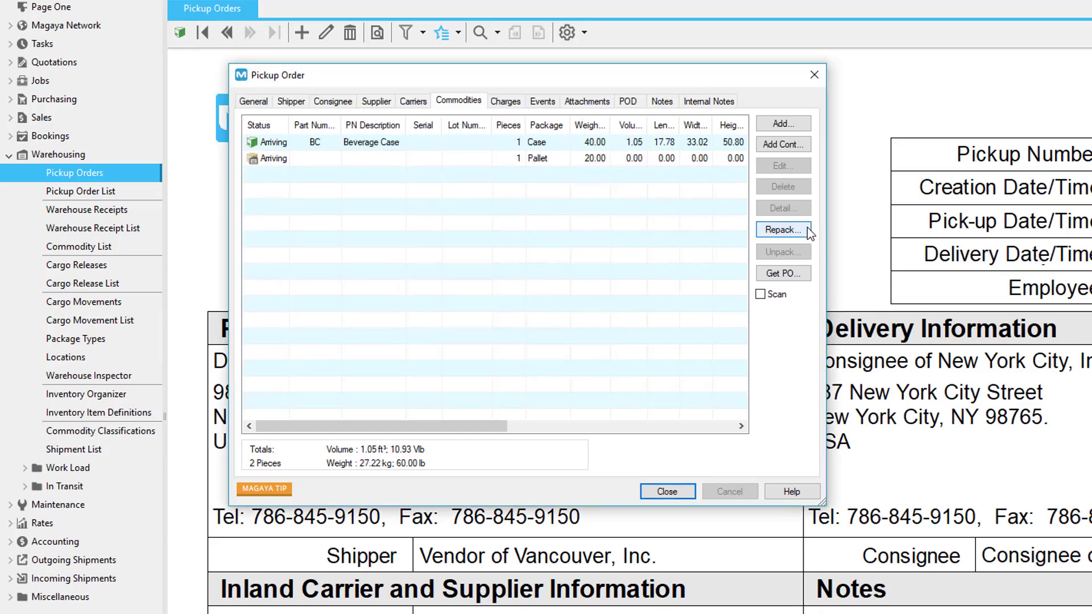
pyautogui.click(782, 229)
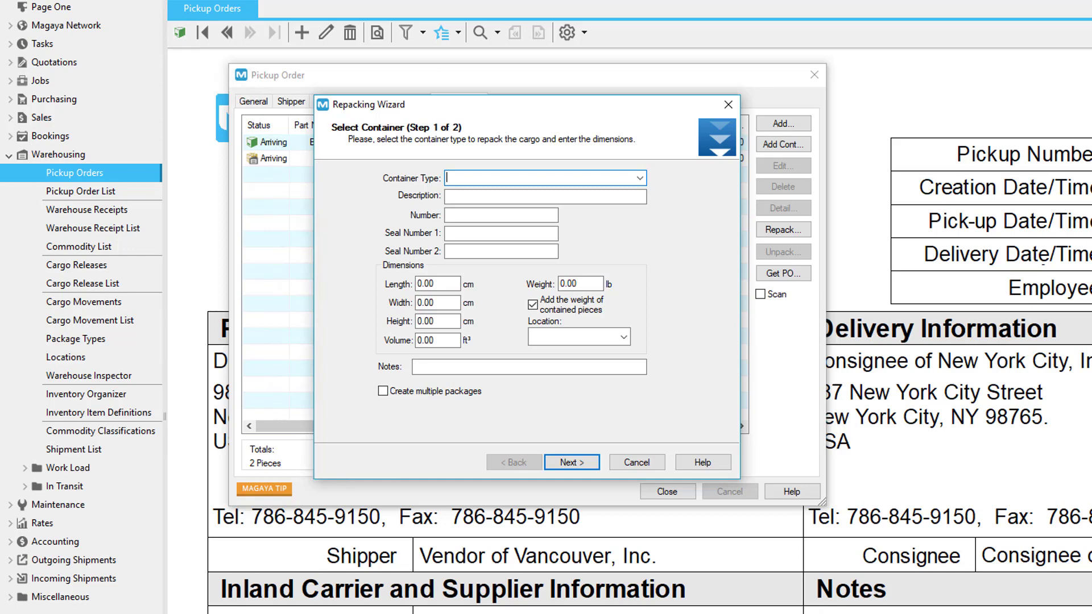
pyautogui.click(635, 462)
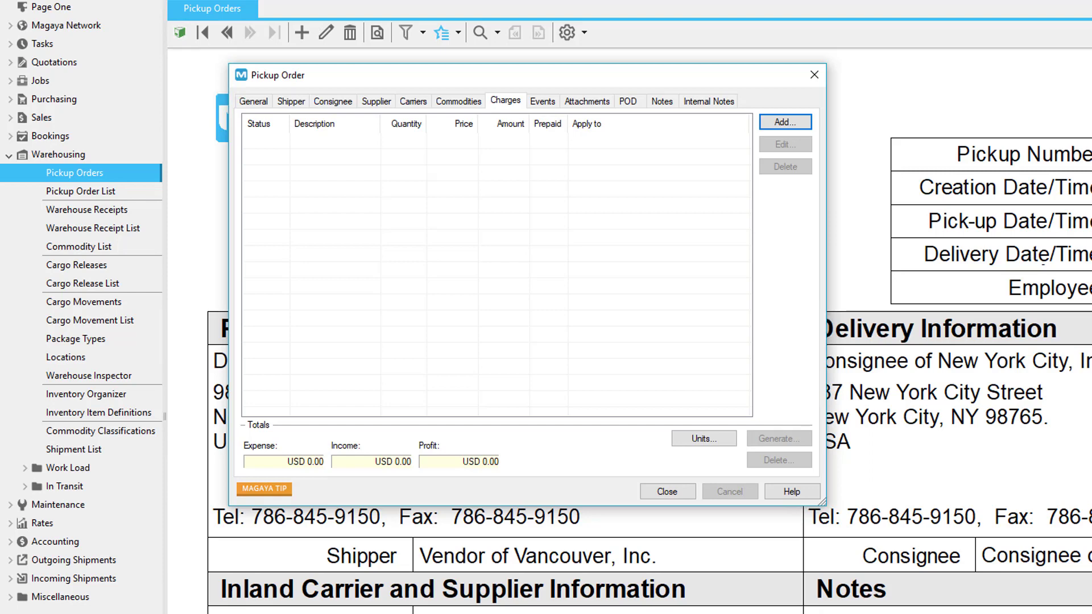
# Add an Inland Freight income charge of USD 200, prepaid, applied to the Consignee in New York City.
pyautogui.click(784, 122)
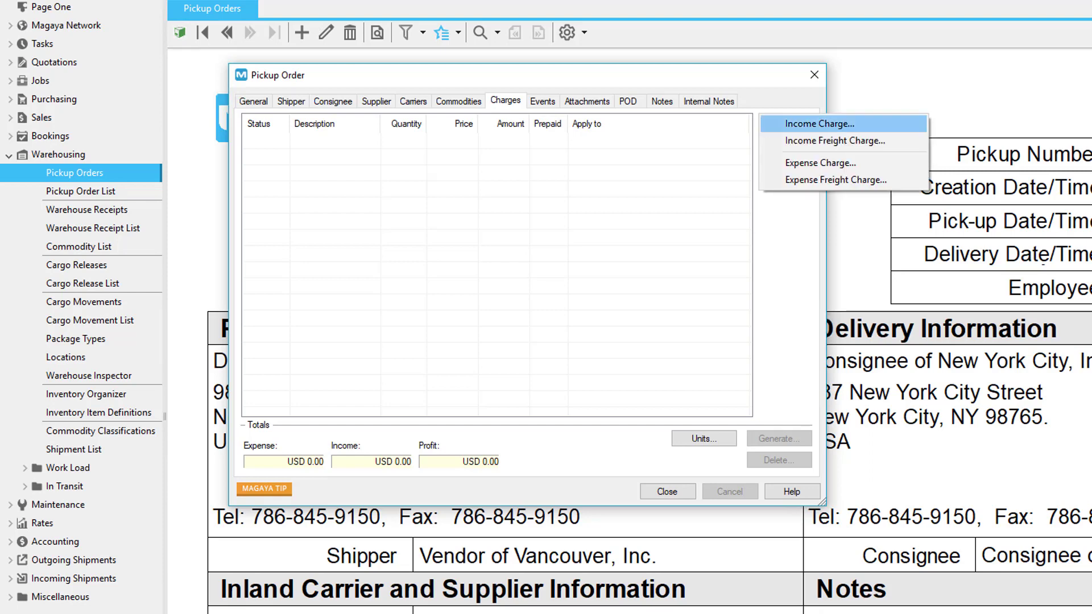
pyautogui.click(818, 122)
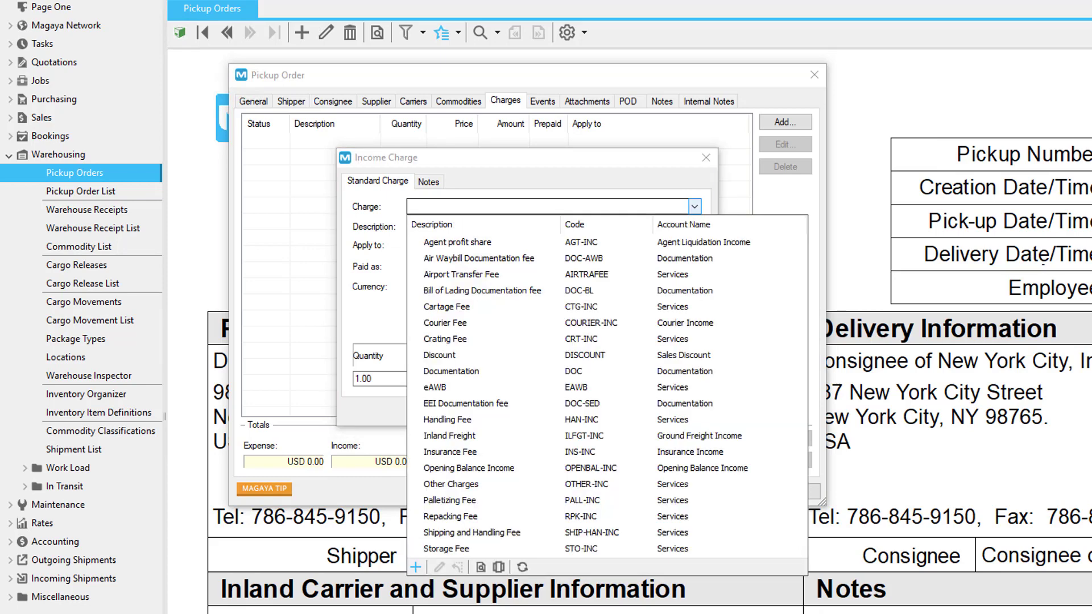
pyautogui.click(450, 435)
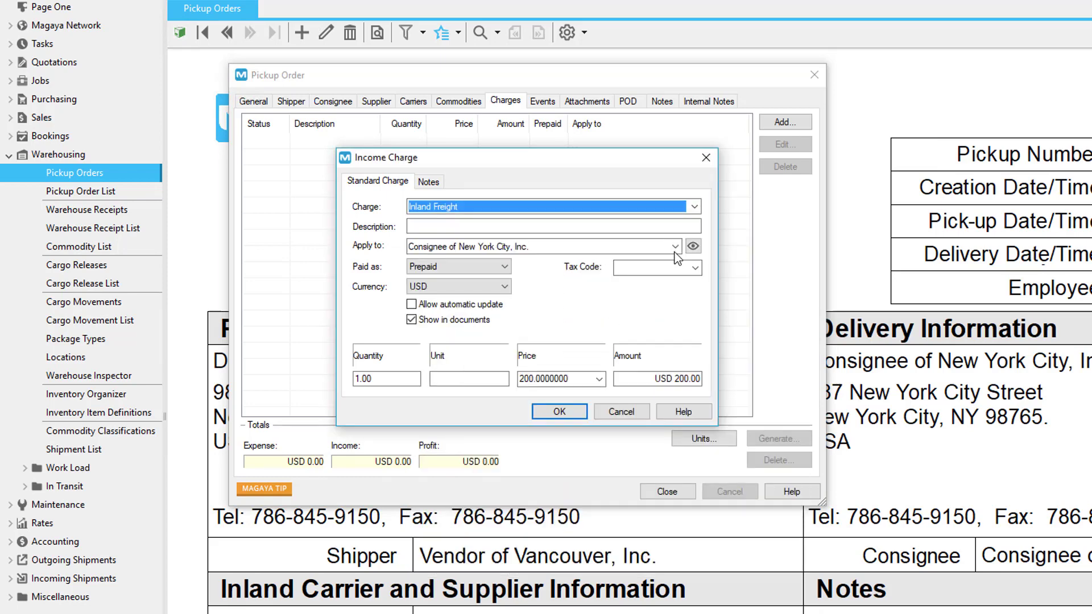
pyautogui.click(672, 246)
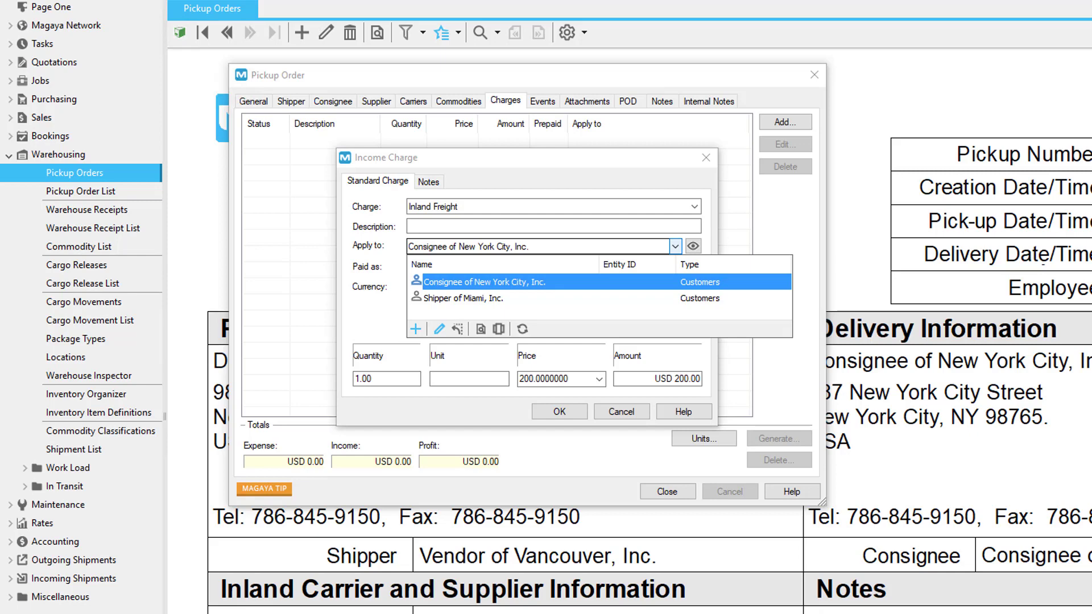
pyautogui.click(557, 410)
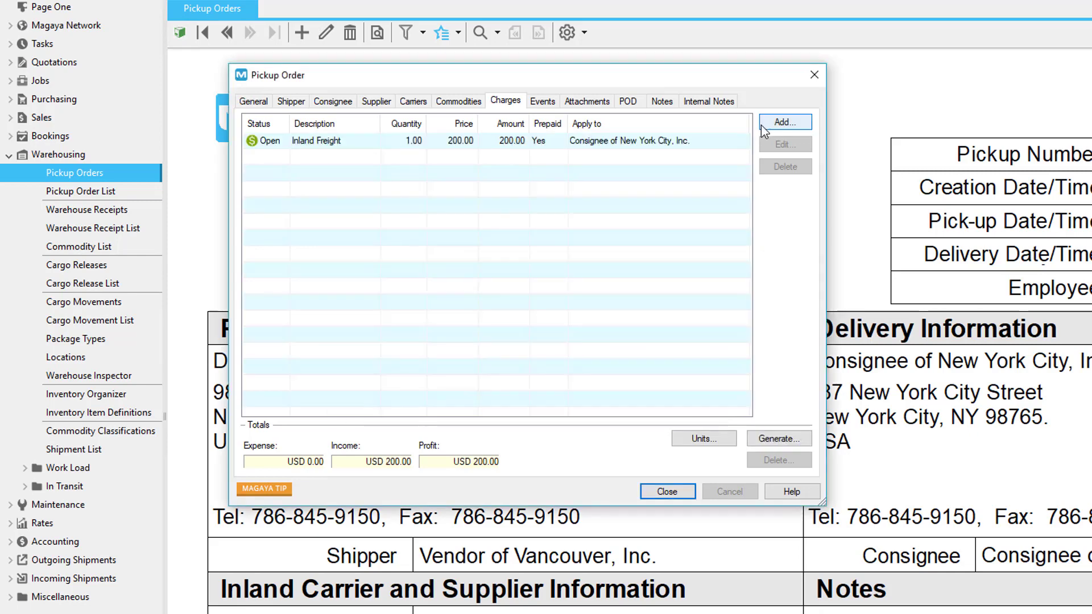
pyautogui.click(783, 122)
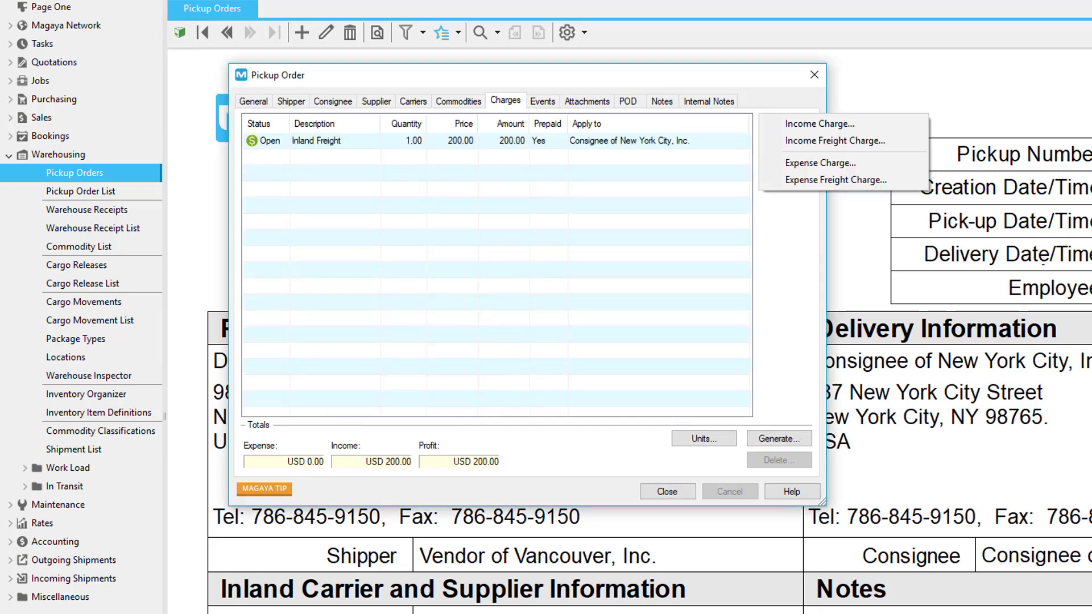
pyautogui.moveTo(834, 141)
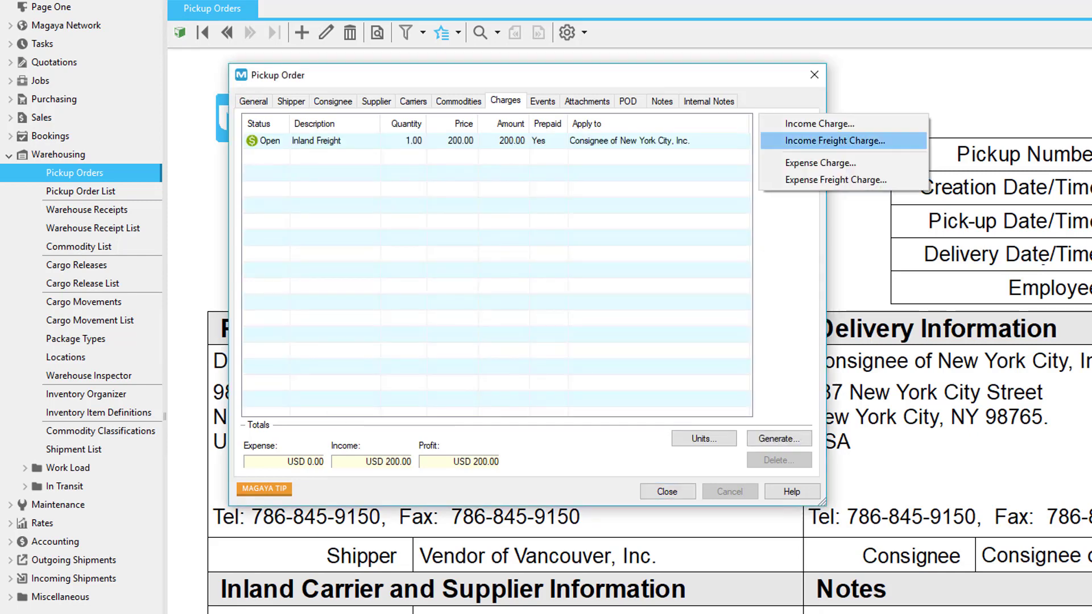
pyautogui.moveTo(834, 179)
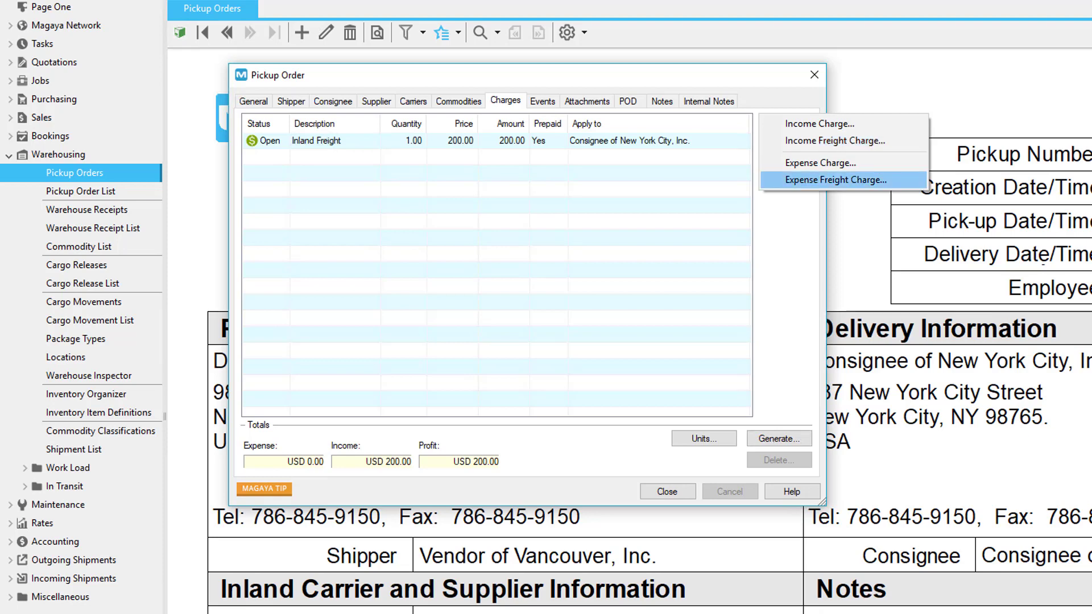
pyautogui.moveTo(836, 180)
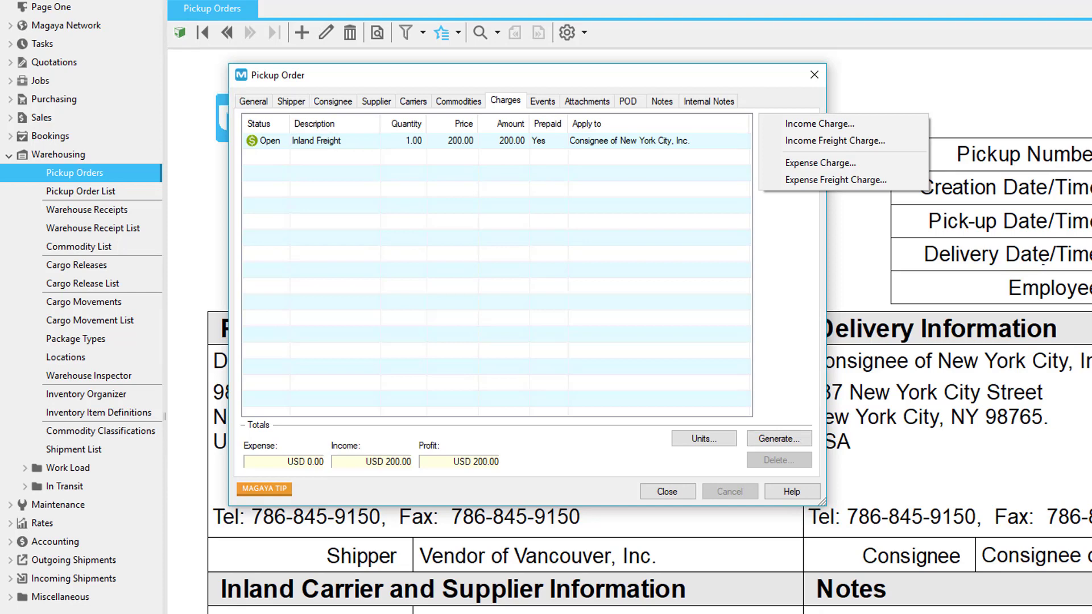
pyautogui.rightClick(317, 141)
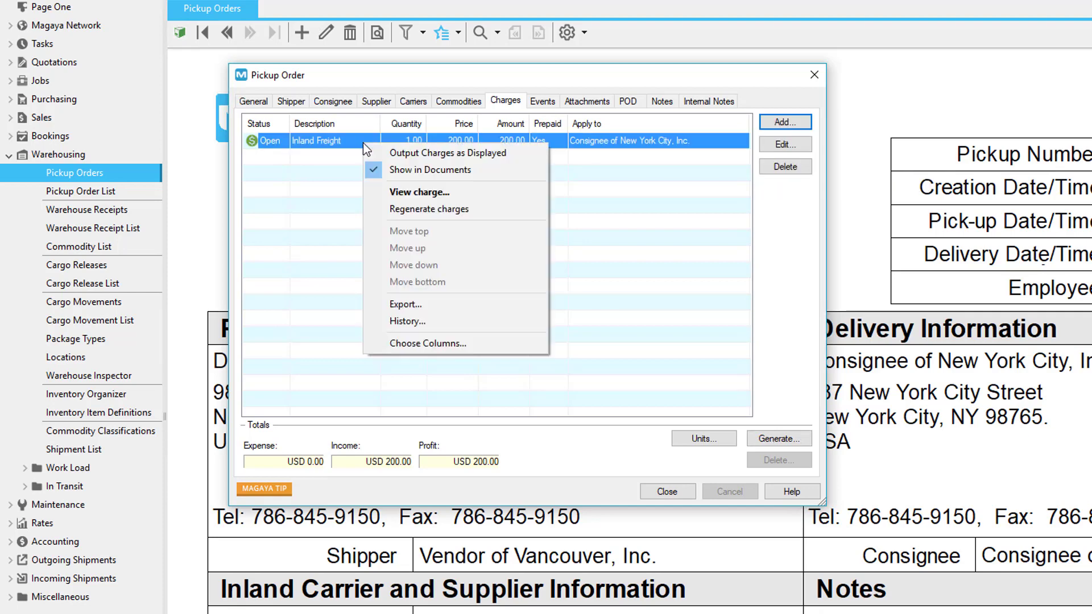
pyautogui.moveTo(342, 235)
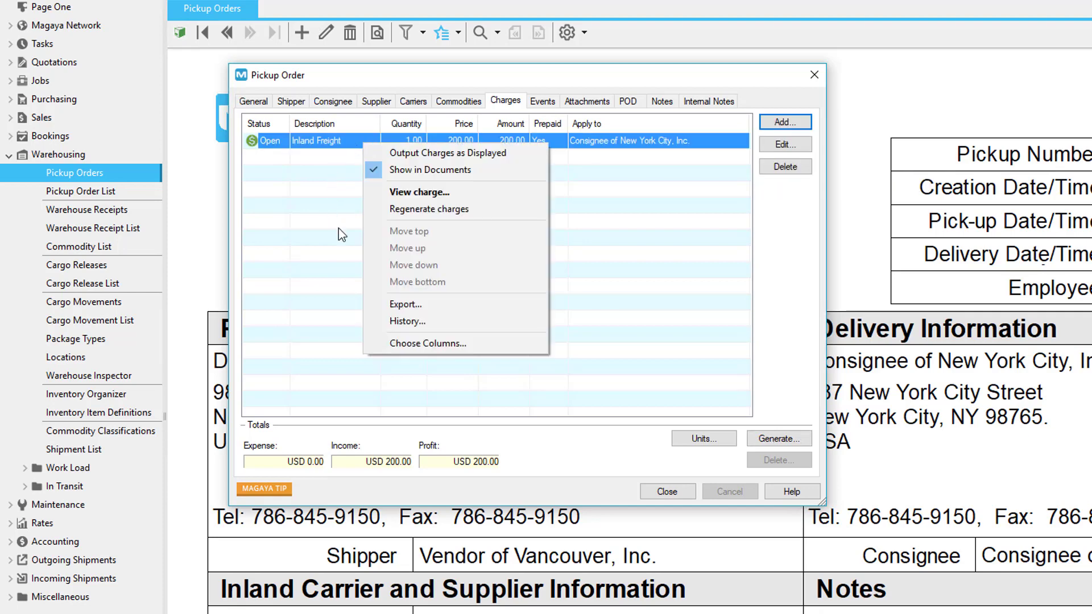
pyautogui.moveTo(374, 271)
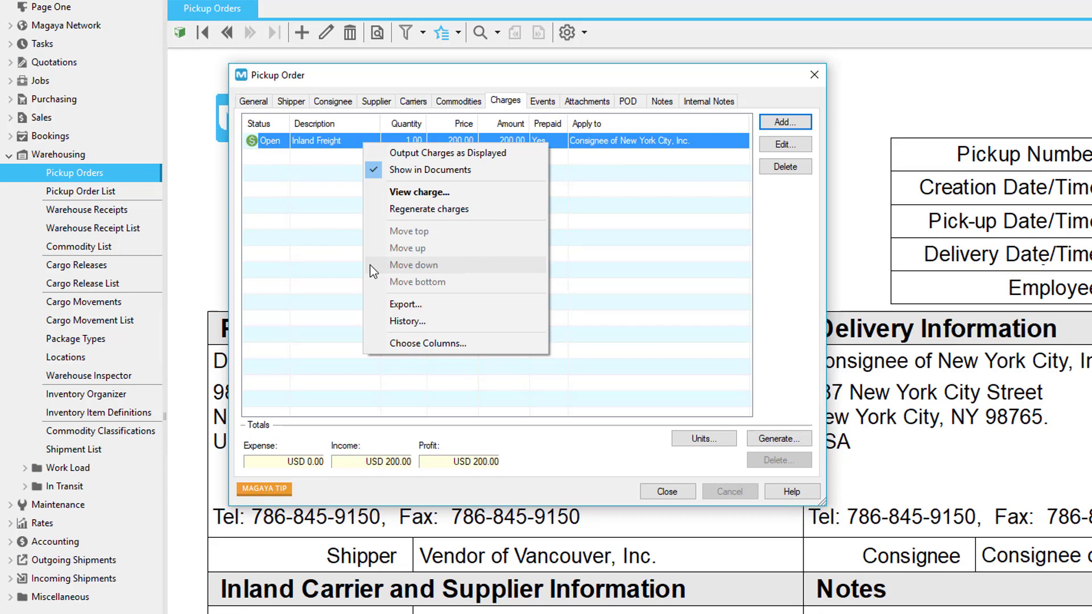
pyautogui.moveTo(448, 152)
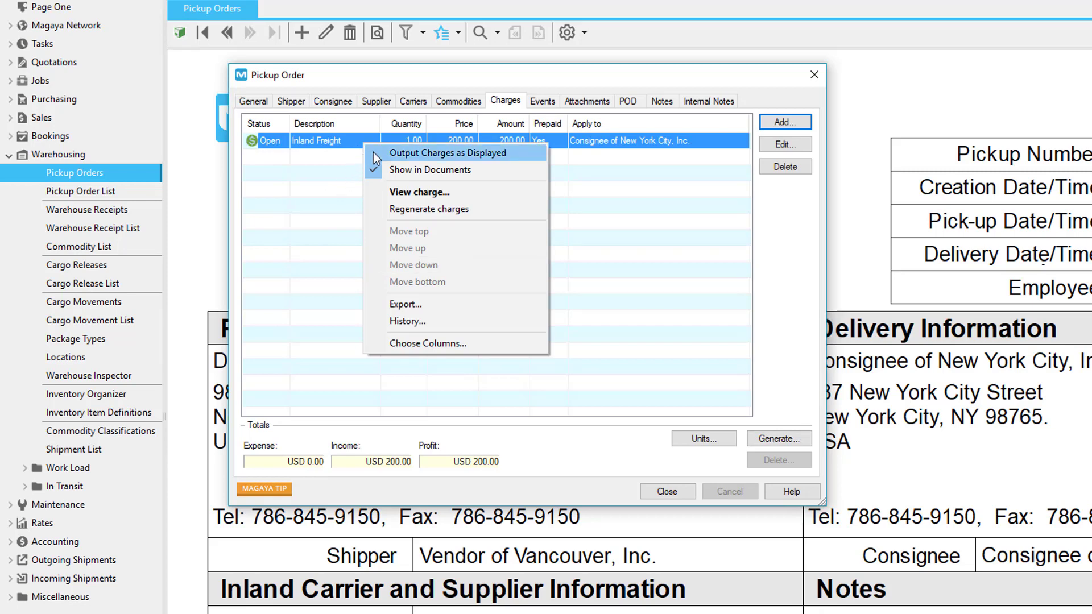
pyautogui.moveTo(429, 170)
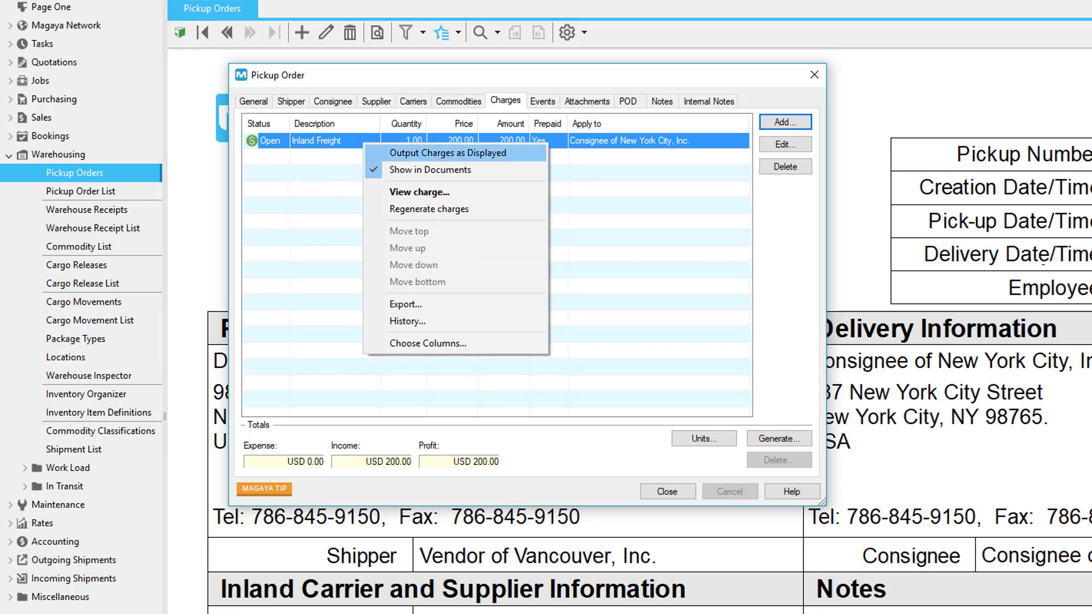
pyautogui.moveTo(430, 209)
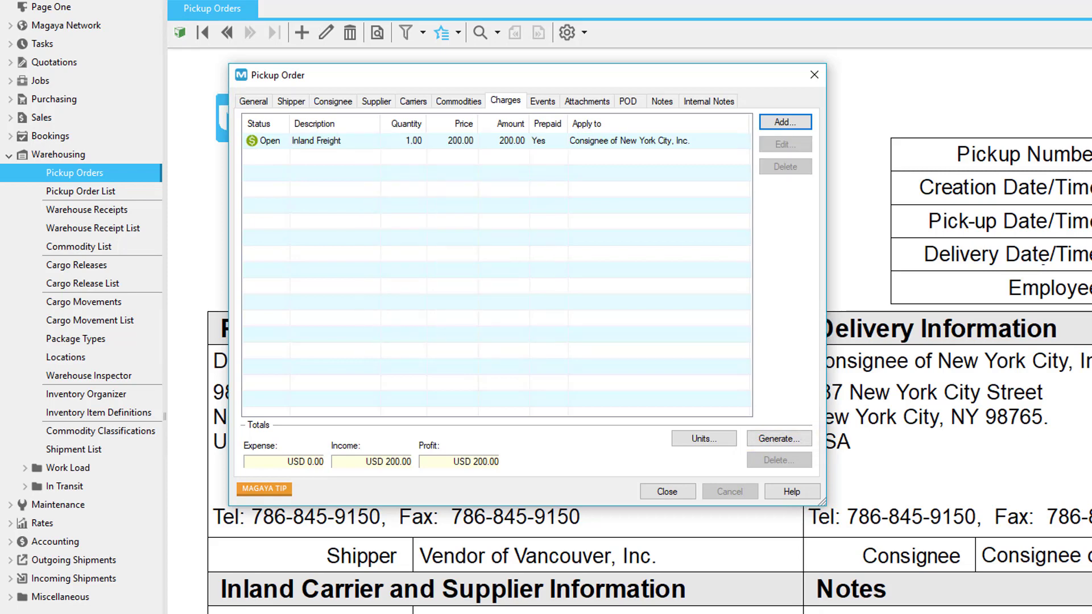
# Review the POD, Attachments, Notes and Internal Notes sections, then close the PK-1006 editing window.
pyautogui.click(542, 101)
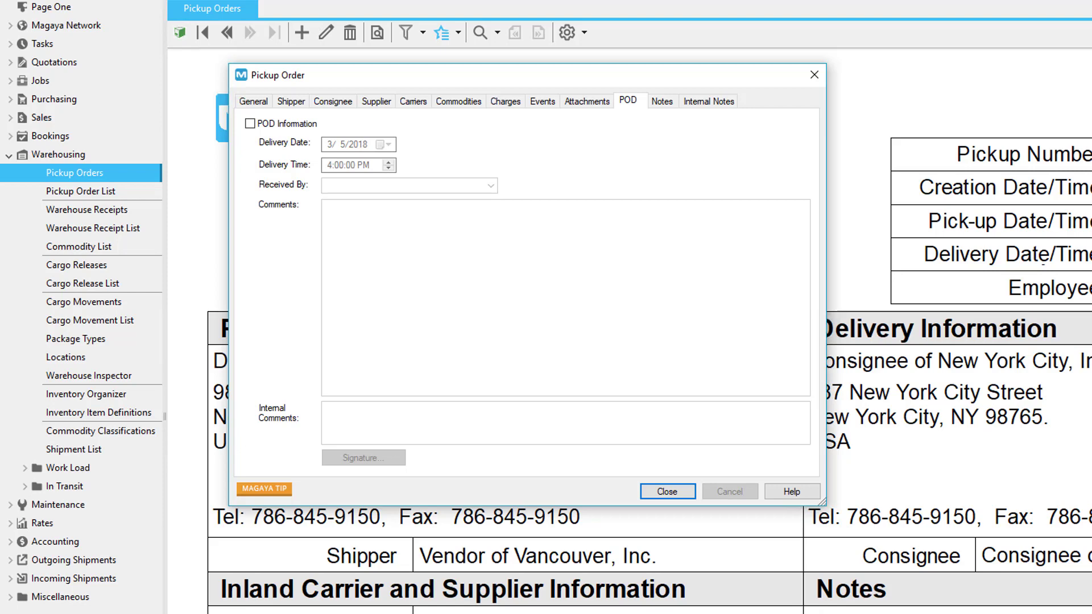
pyautogui.click(586, 102)
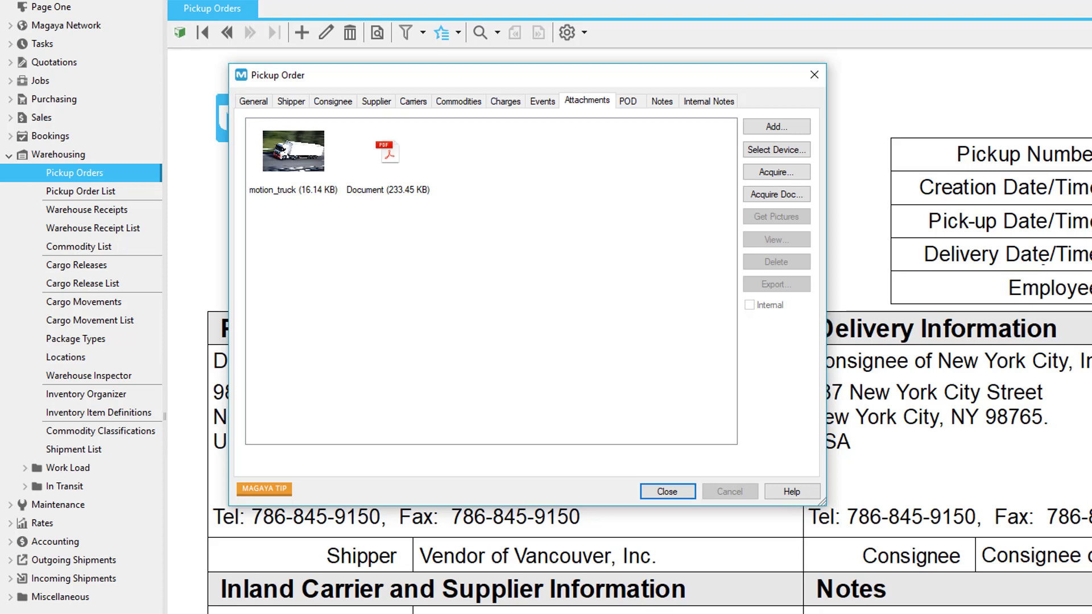
pyautogui.click(661, 102)
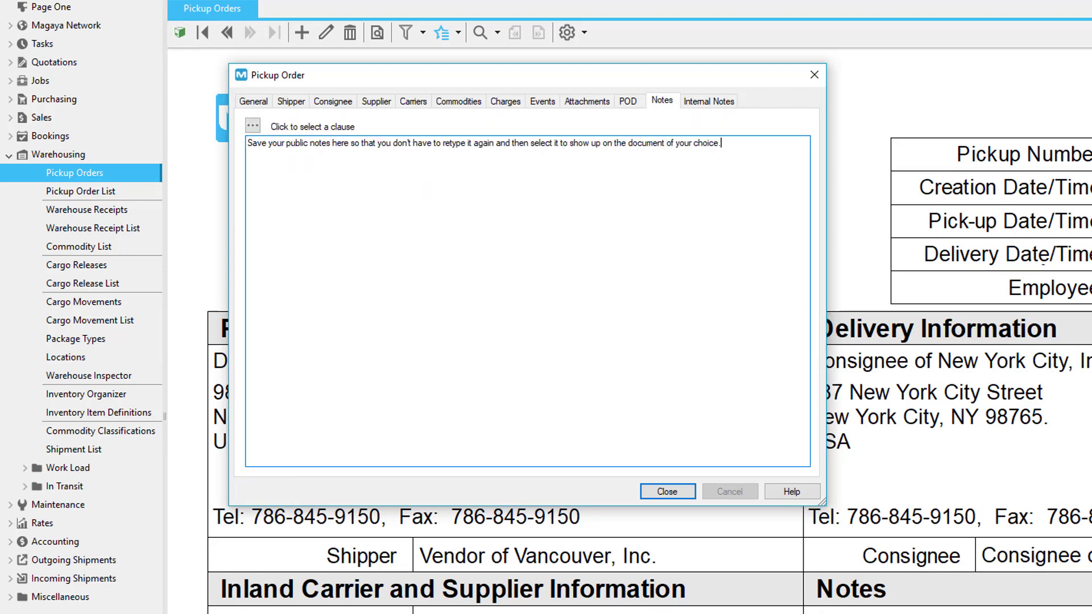
pyautogui.click(708, 101)
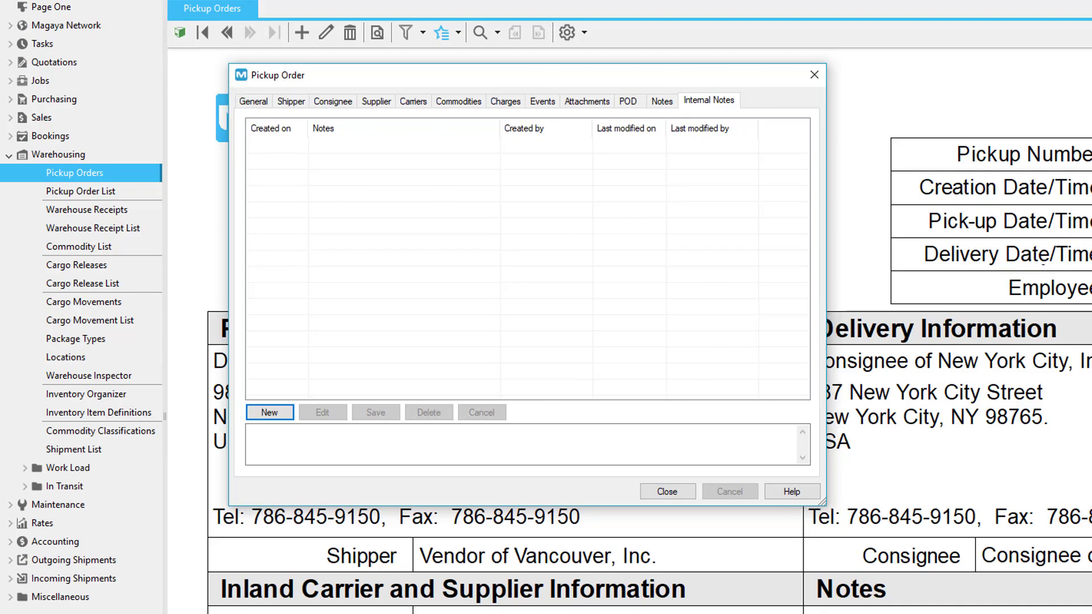
pyautogui.click(665, 491)
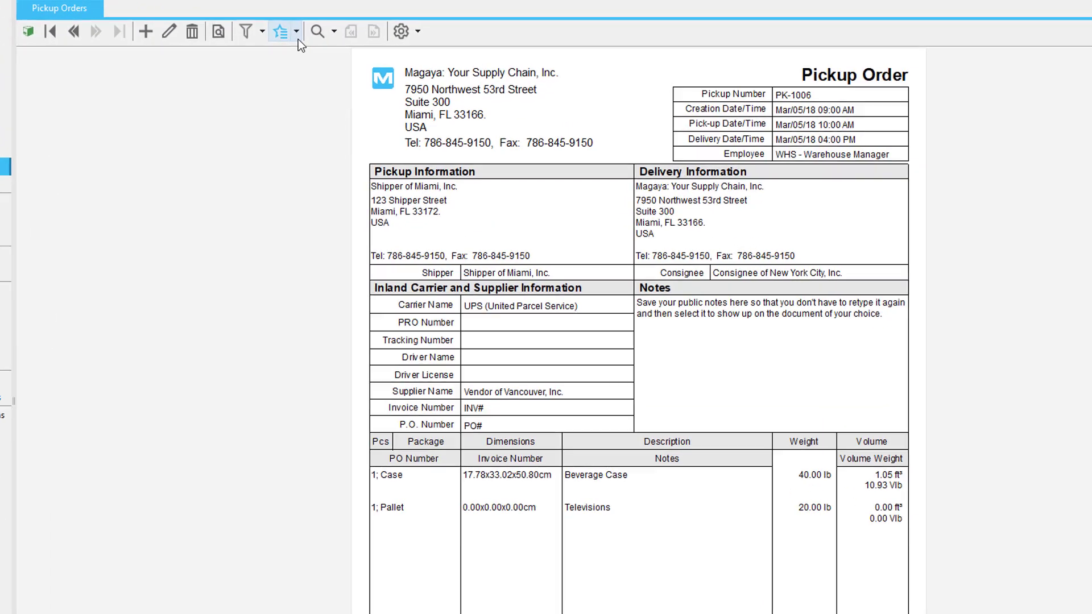
pyautogui.click(280, 31)
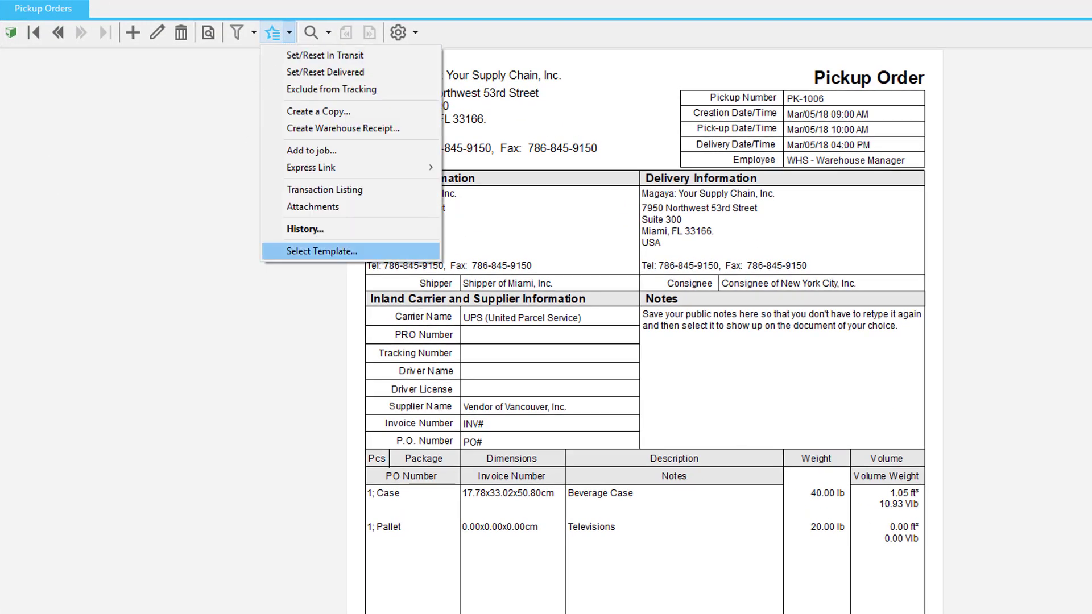
pyautogui.click(322, 250)
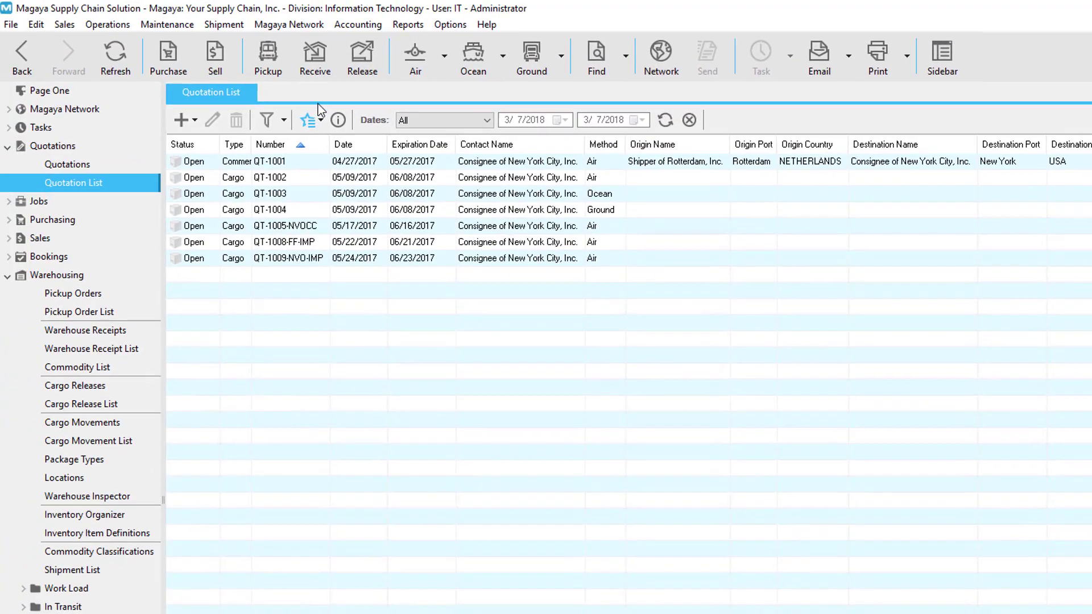
pyautogui.click(309, 120)
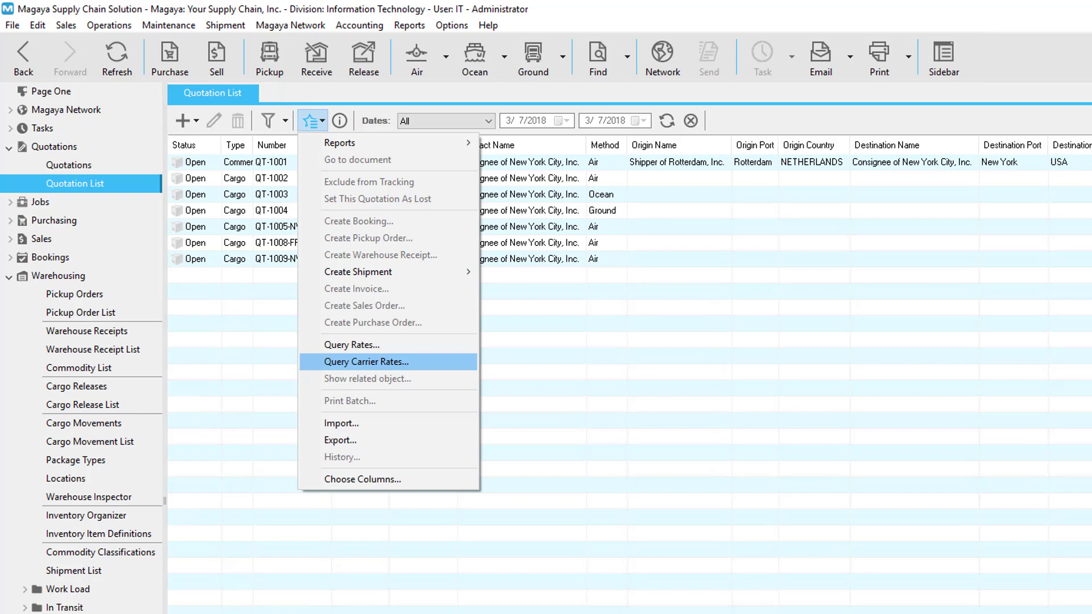
pyautogui.click(356, 159)
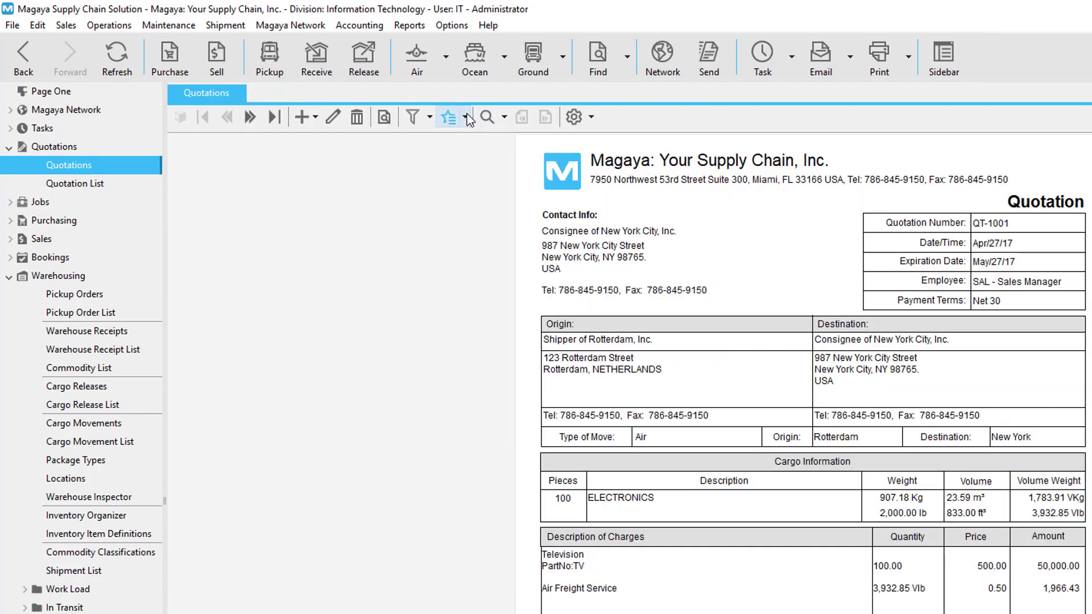
pyautogui.click(468, 116)
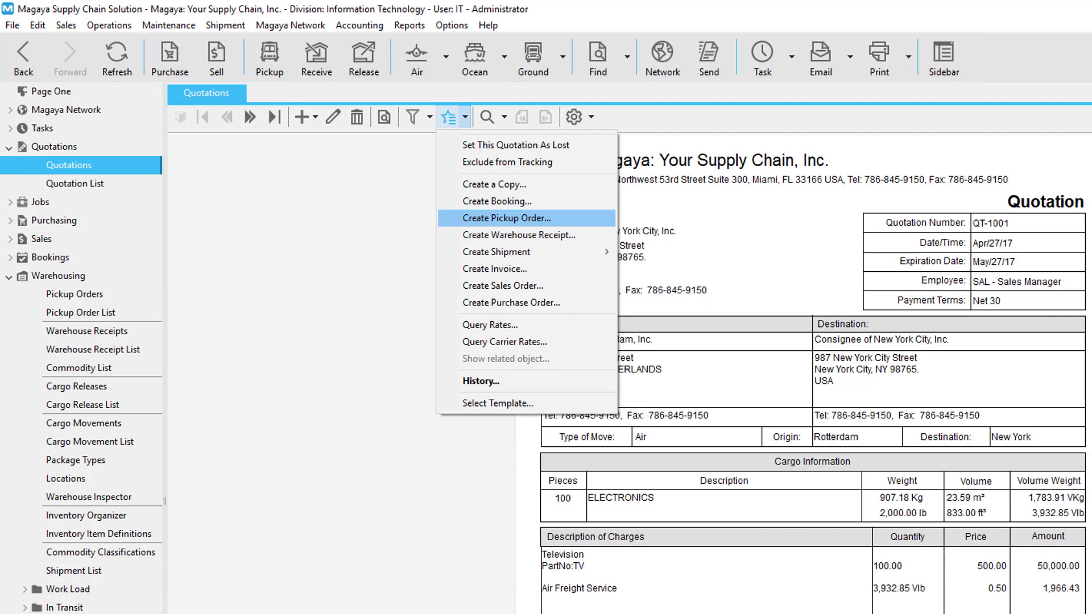
pyautogui.click(506, 218)
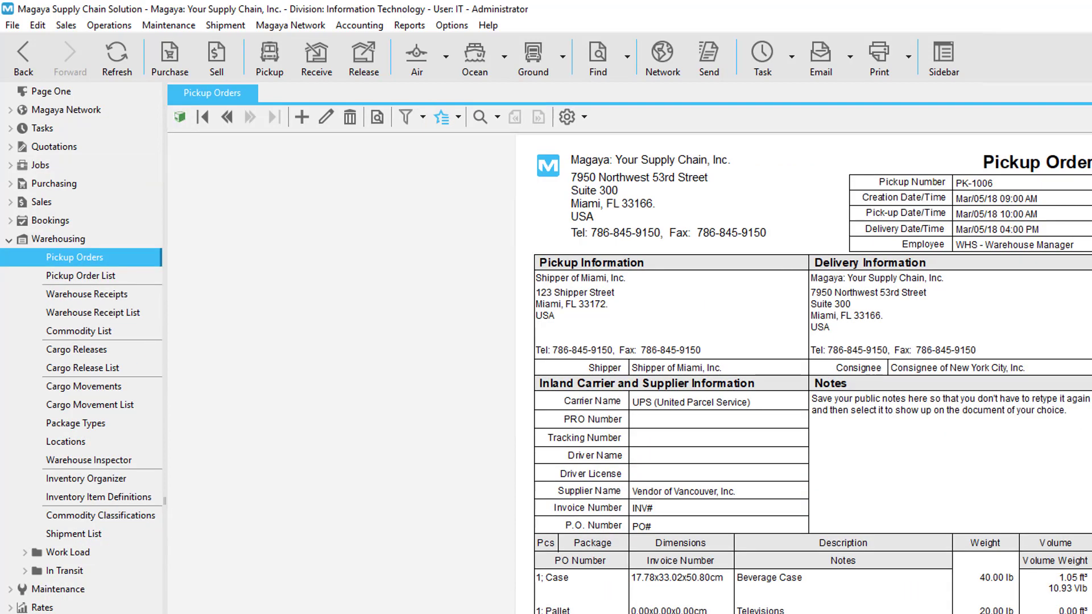
pyautogui.click(457, 116)
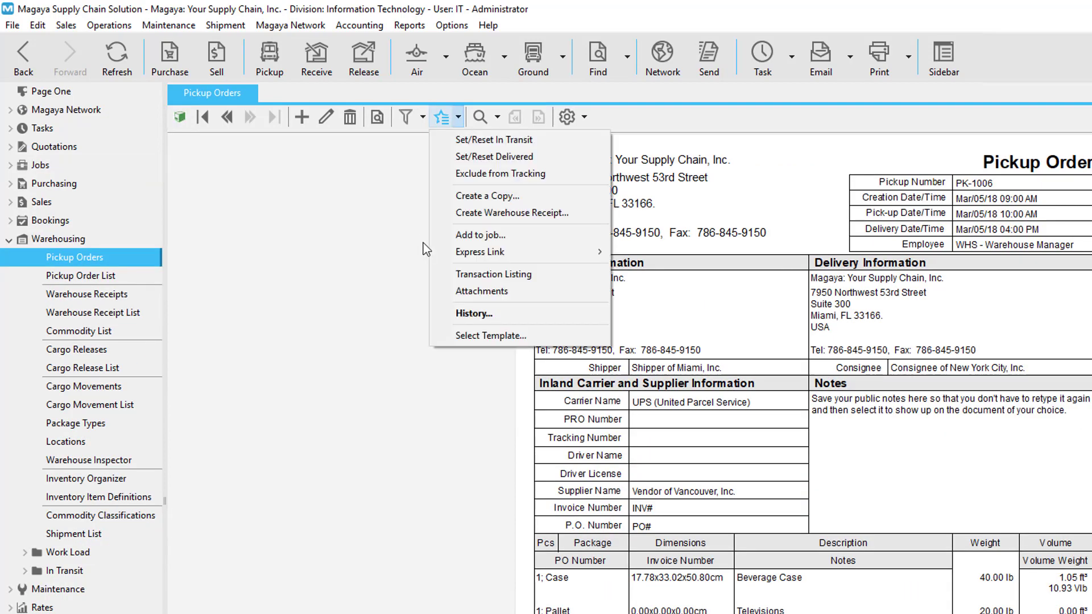
pyautogui.moveTo(480, 252)
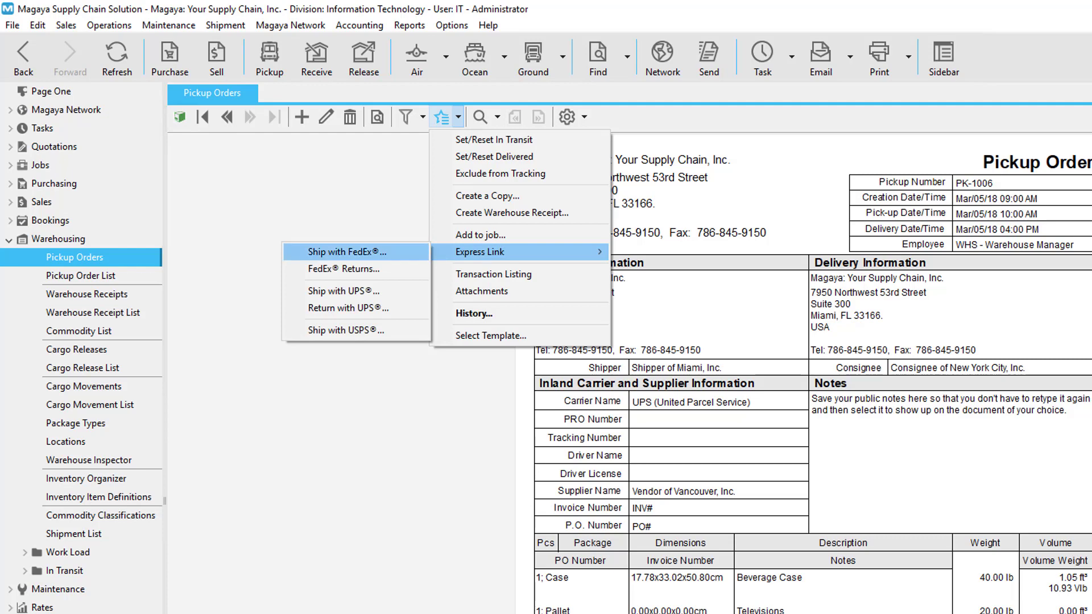
pyautogui.click(342, 252)
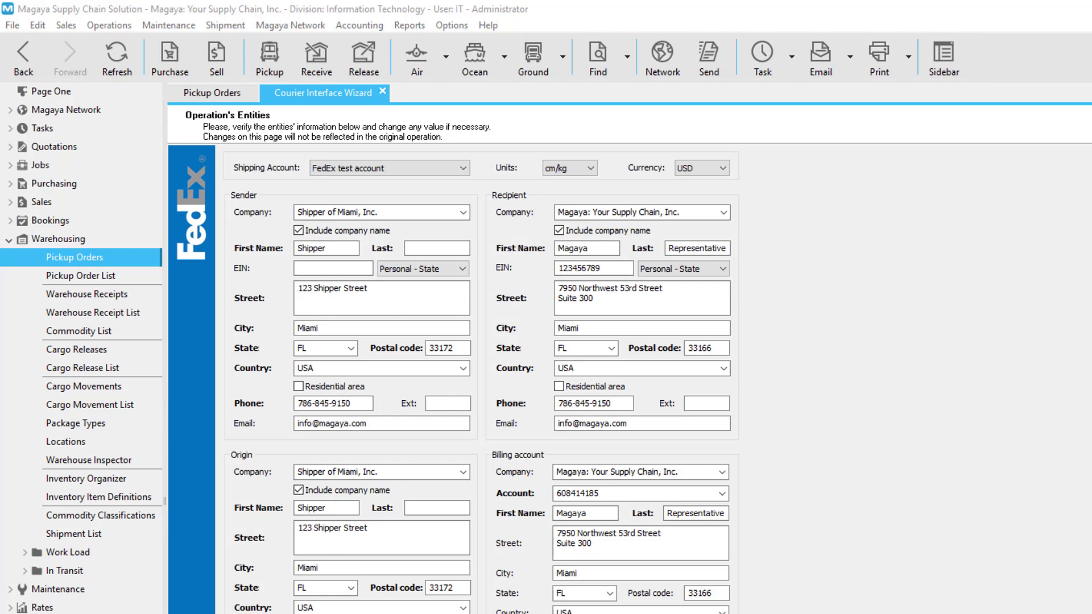
pyautogui.click(382, 92)
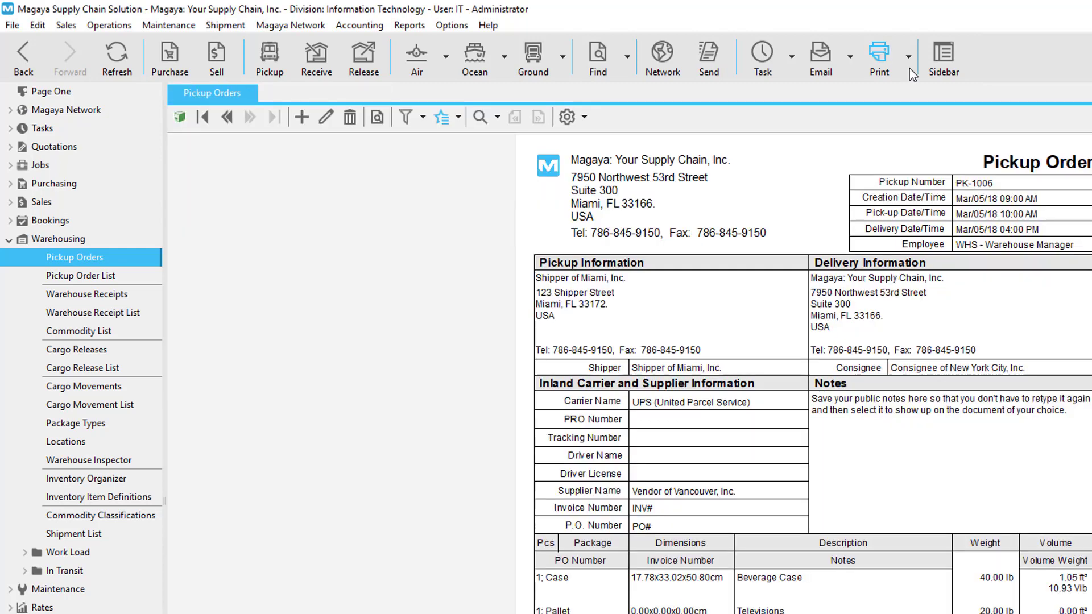
pyautogui.click(820, 56)
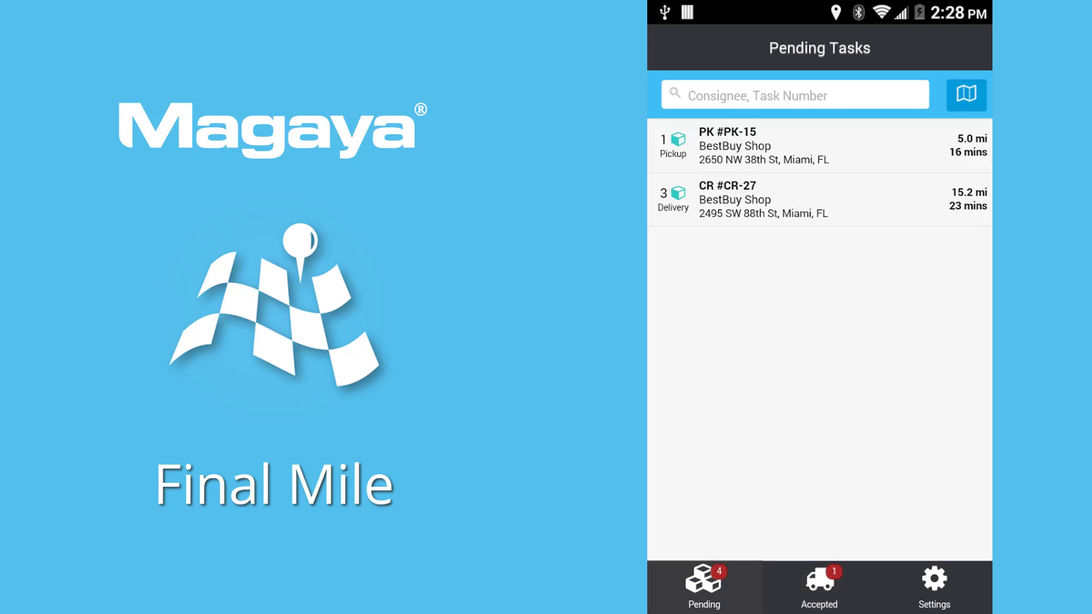
pyautogui.click(966, 94)
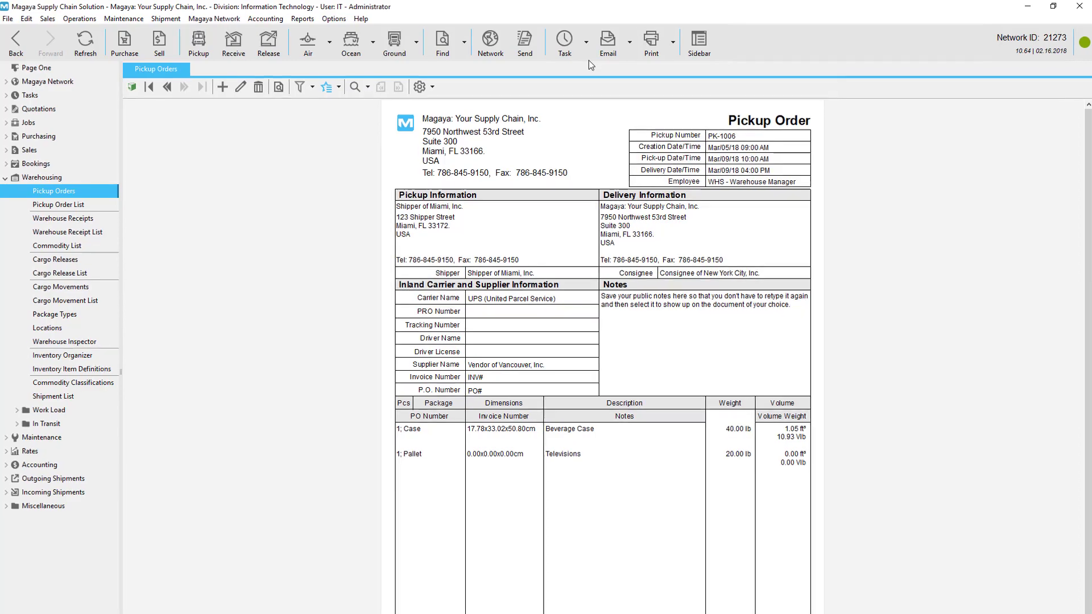
# Create a Delivery (POD) task 'Pickup for PK-1006' due 3/9/2018.
pyautogui.click(564, 43)
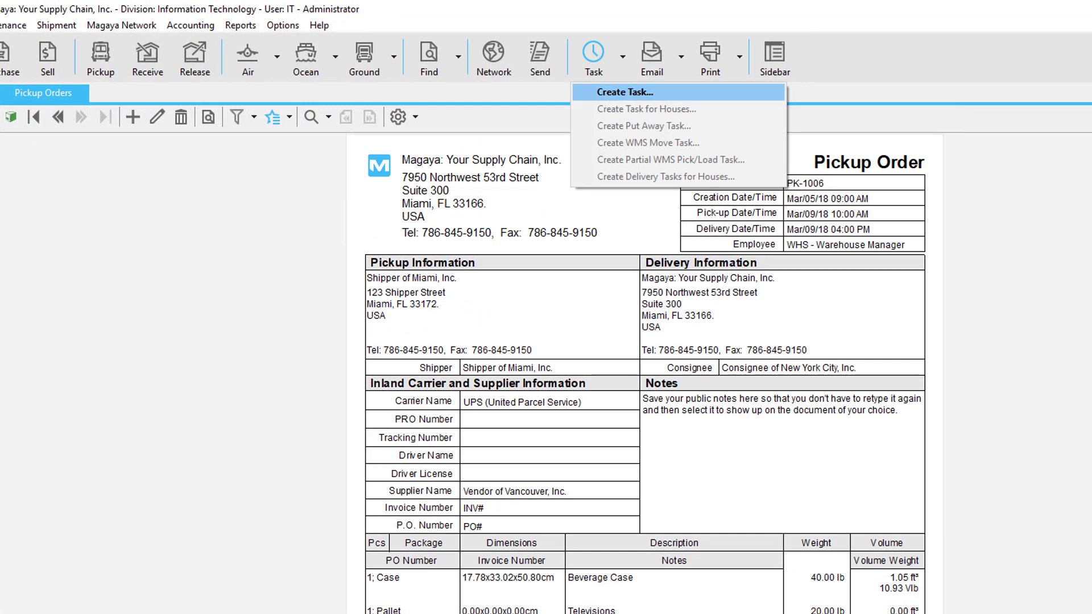
pyautogui.click(624, 91)
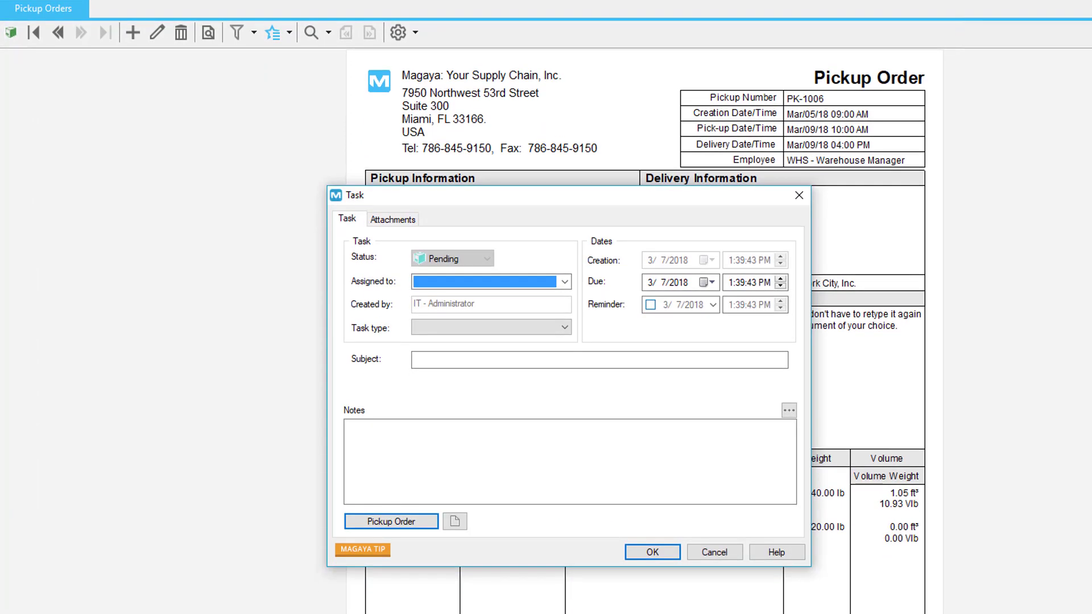
pyautogui.click(564, 327)
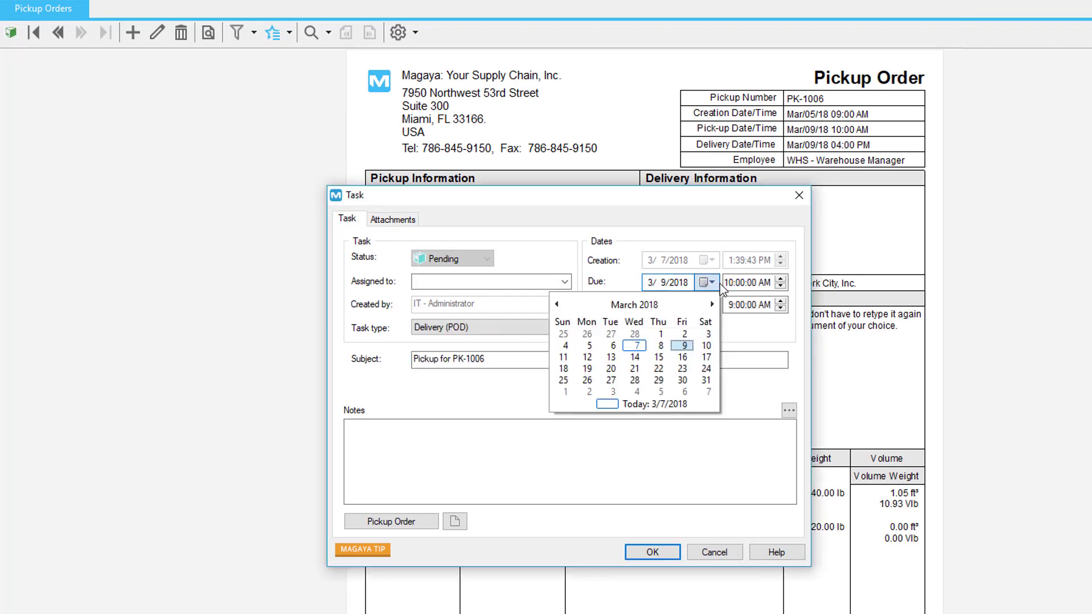
pyautogui.click(682, 346)
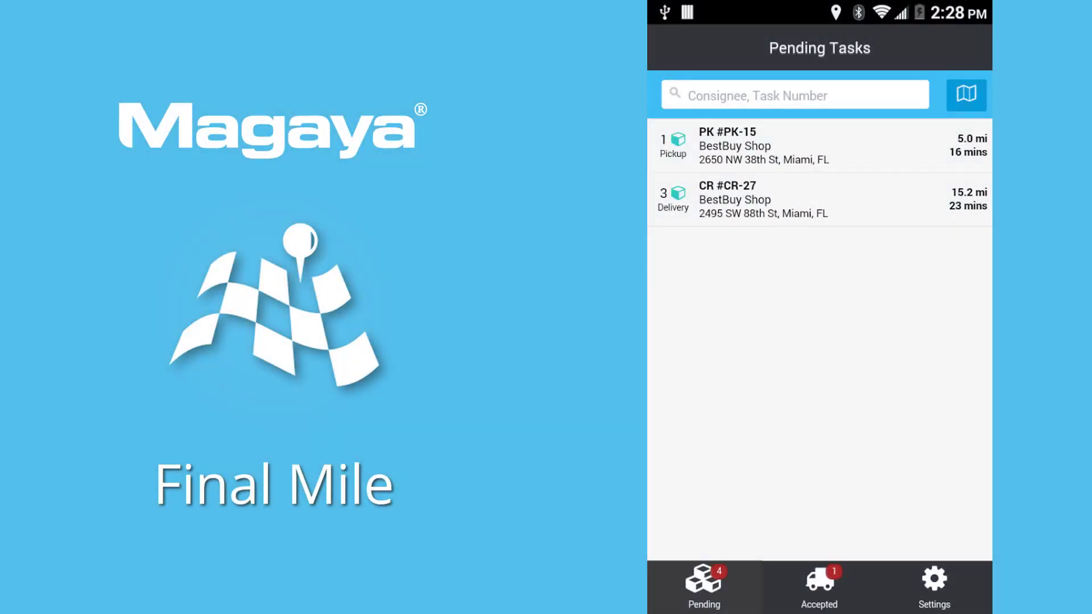
pyautogui.click(966, 95)
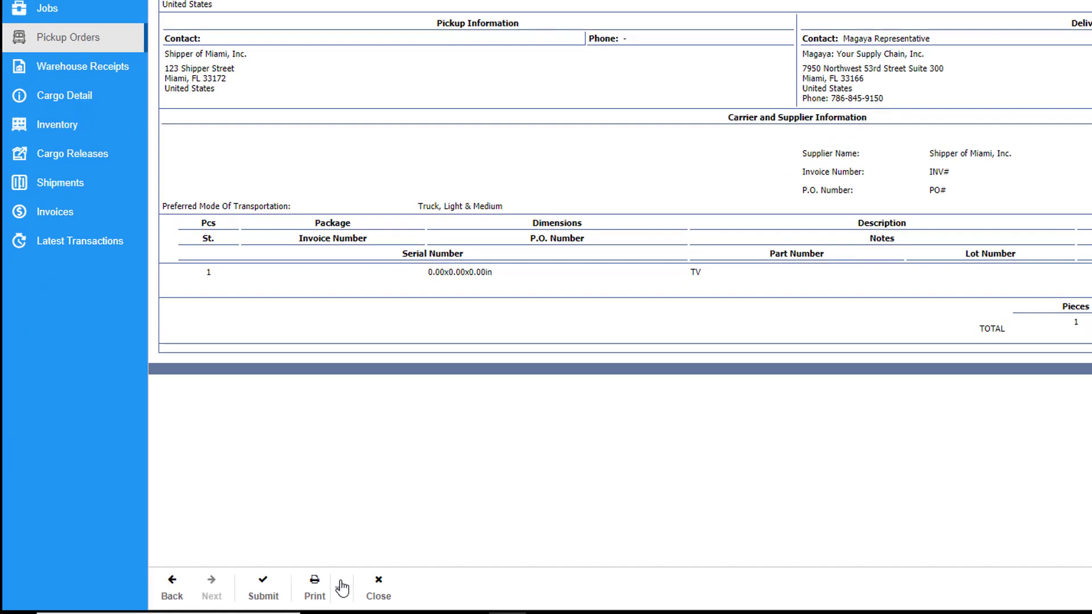
# Generate invoice INV-1015 and bill BILL-1010 from PK-1006's freight charges.
pyautogui.click(337, 587)
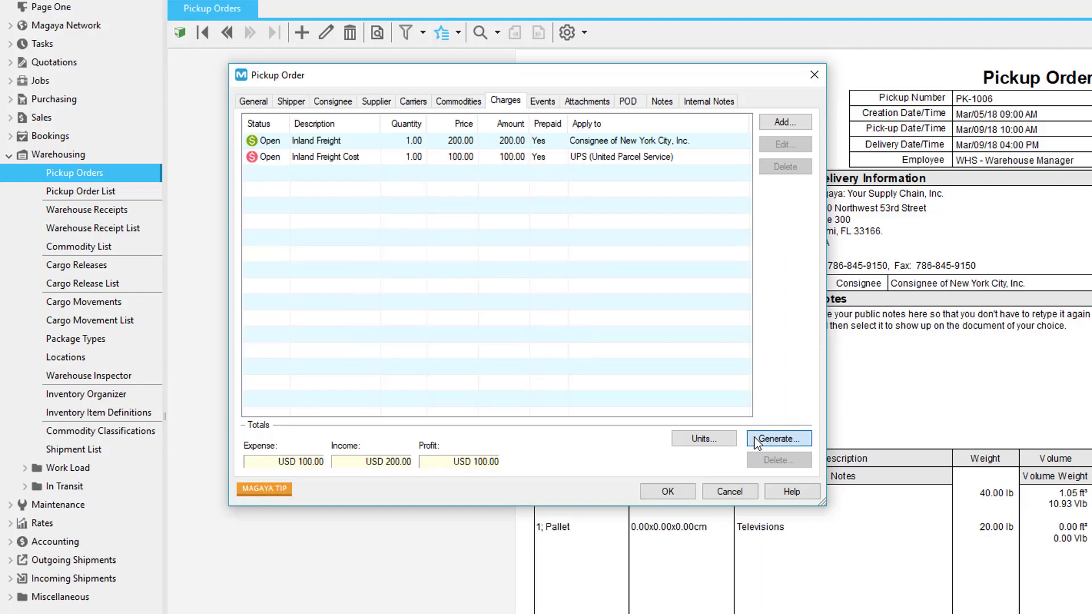
pyautogui.click(778, 439)
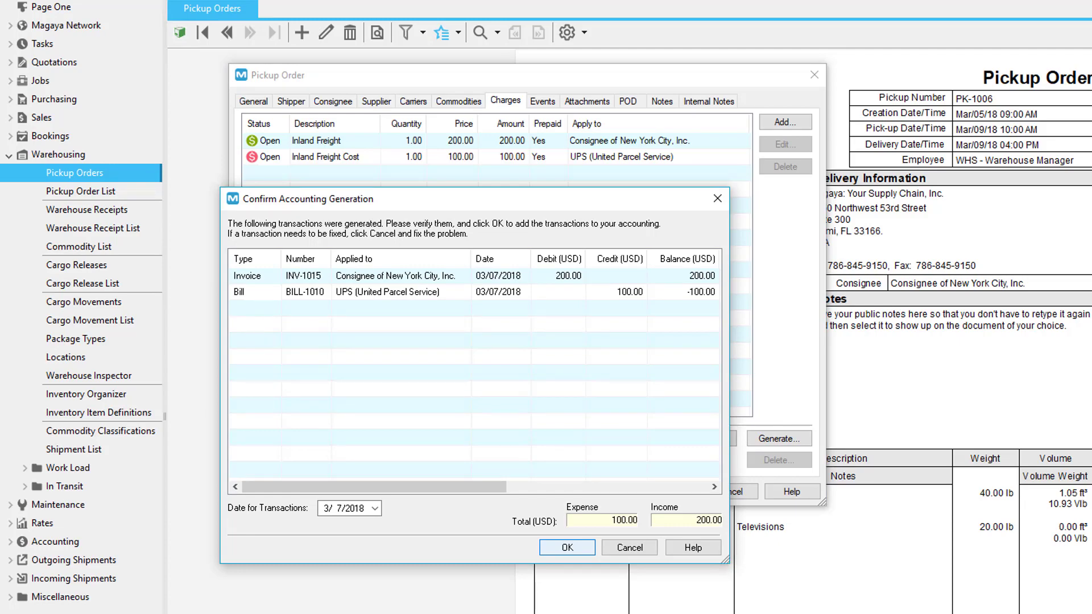
pyautogui.click(565, 547)
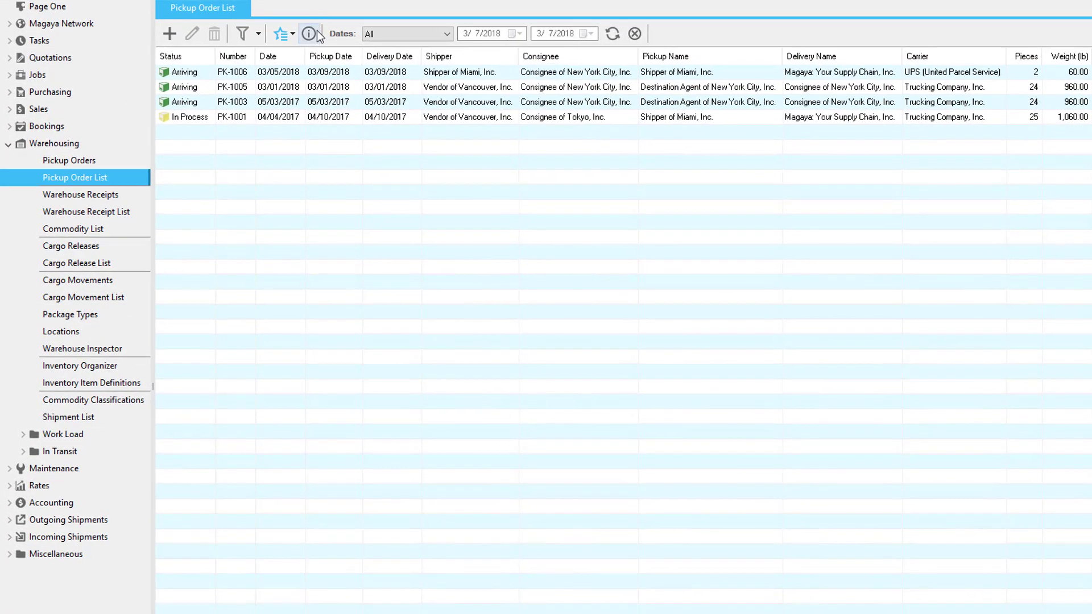
pyautogui.click(310, 33)
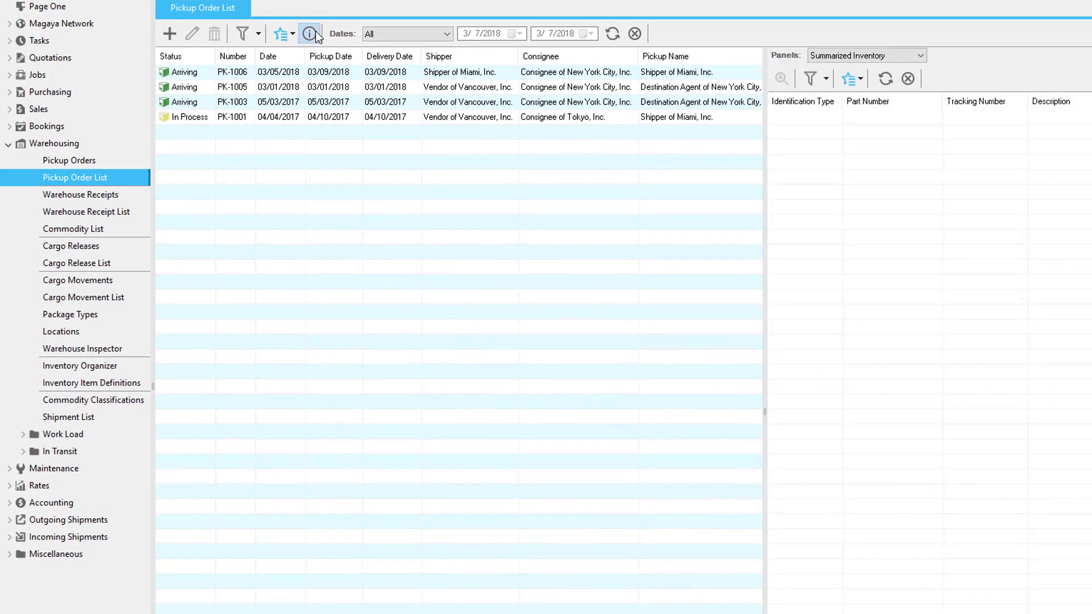
pyautogui.click(866, 54)
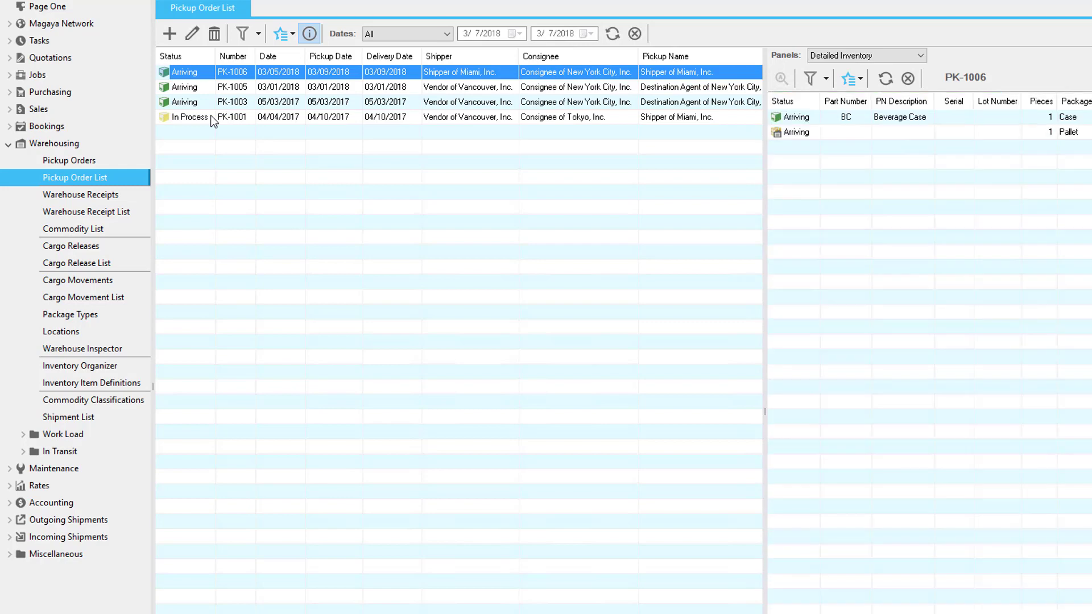
pyautogui.click(279, 33)
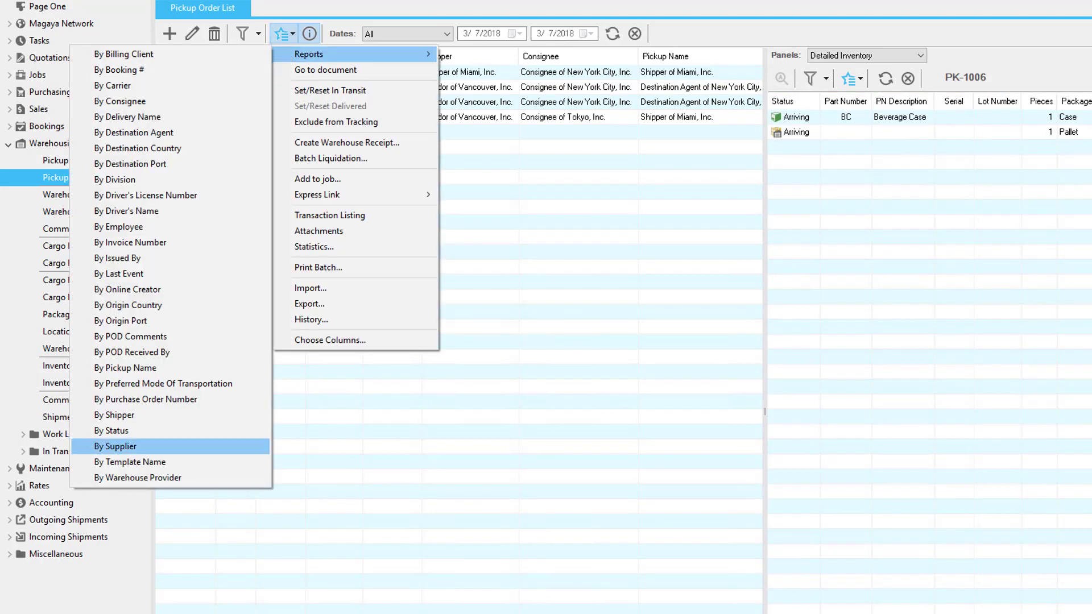
pyautogui.click(115, 446)
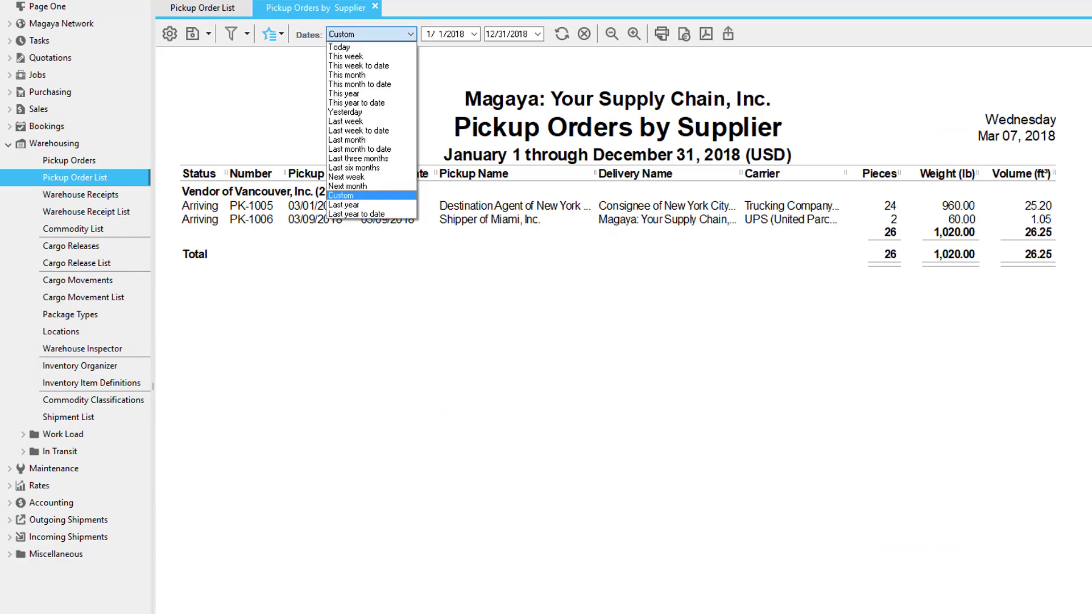
pyautogui.click(202, 8)
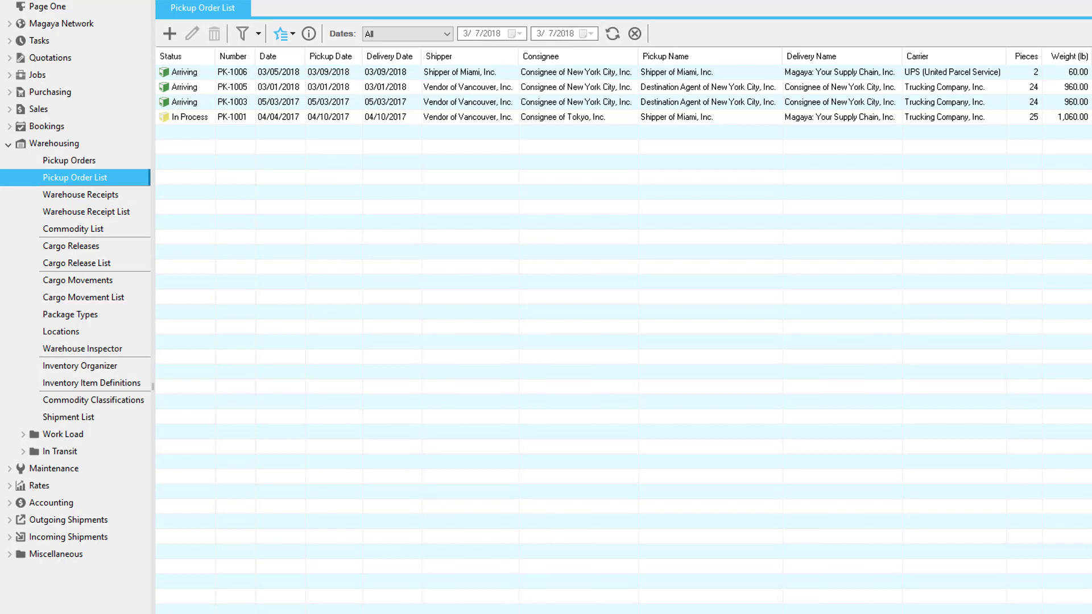
# Check the Dates and Filter > Advanced options, then choose Save this view for the pickup order list.
pyautogui.click(280, 33)
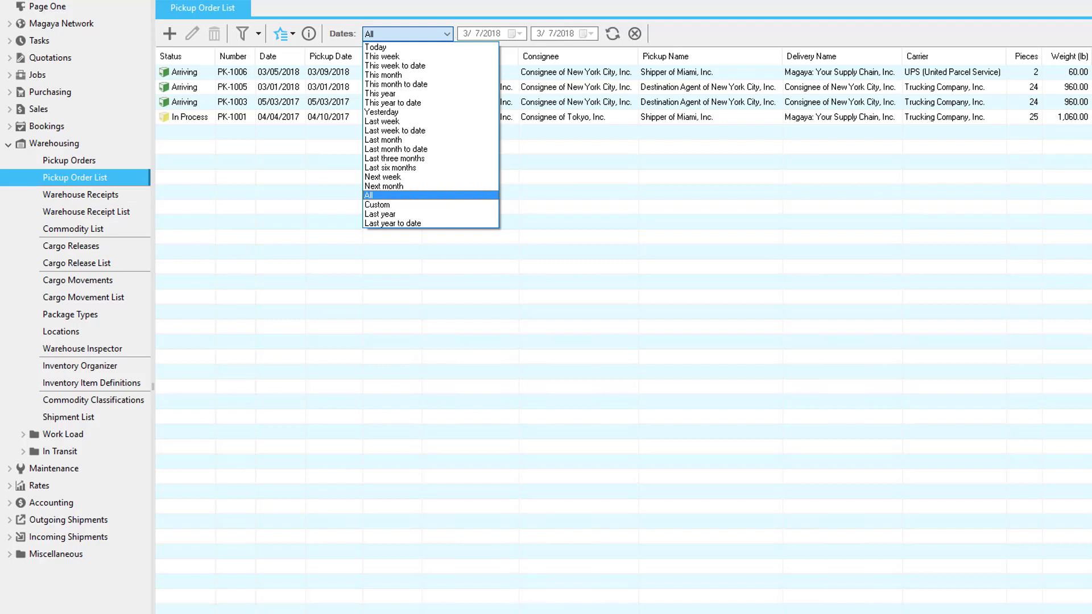
pyautogui.click(257, 33)
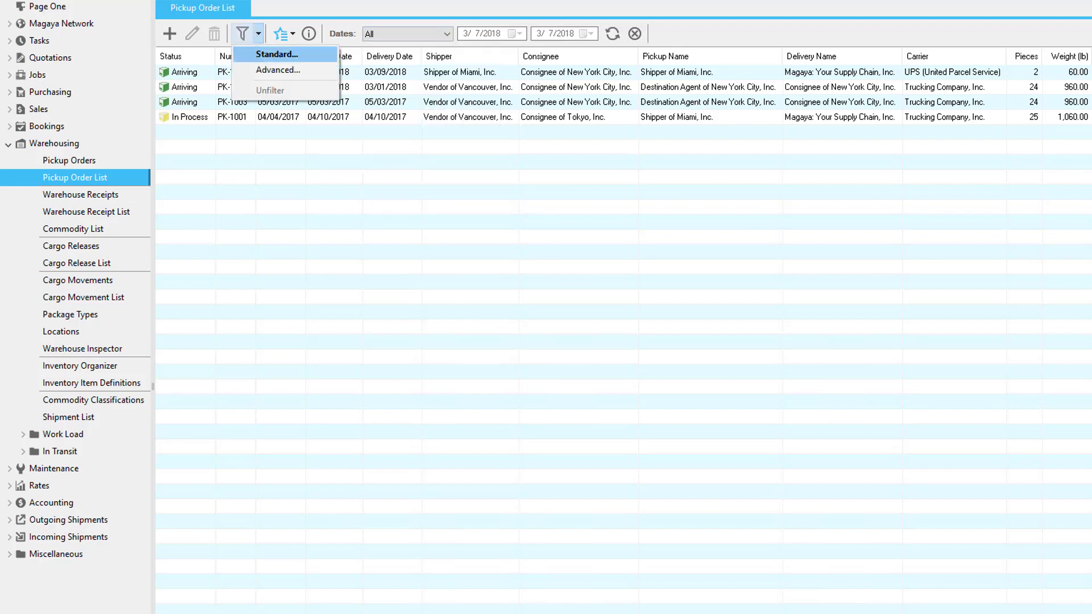
pyautogui.moveTo(277, 70)
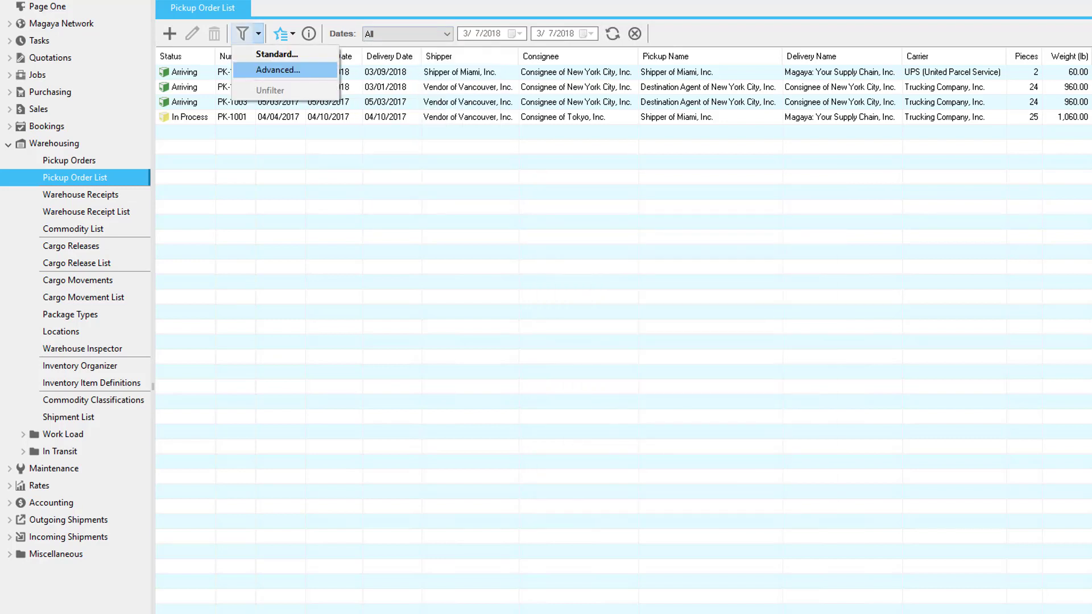
pyautogui.click(277, 69)
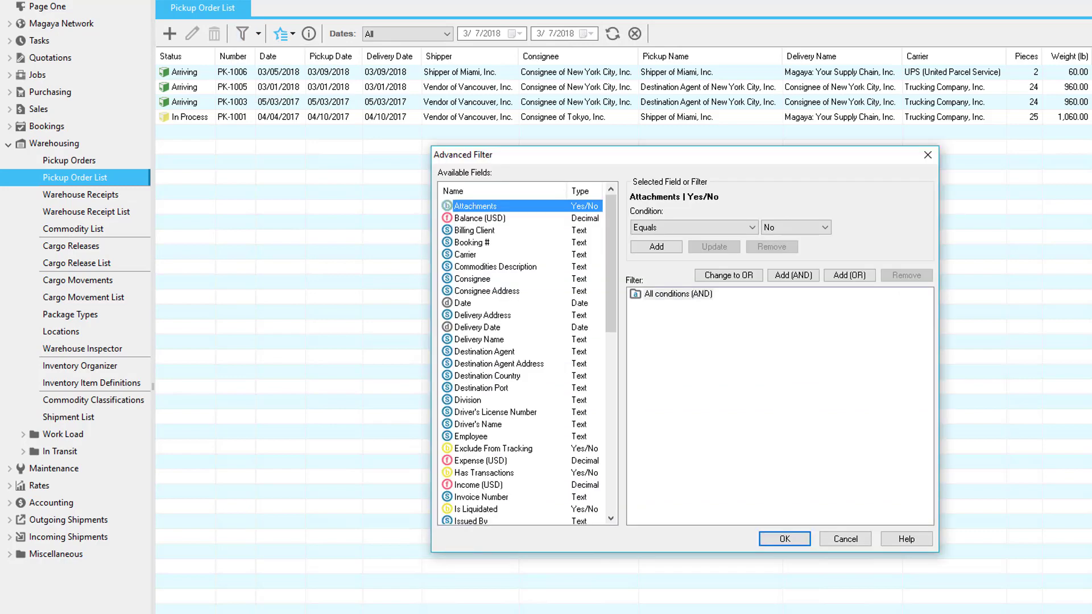
pyautogui.click(1086, 33)
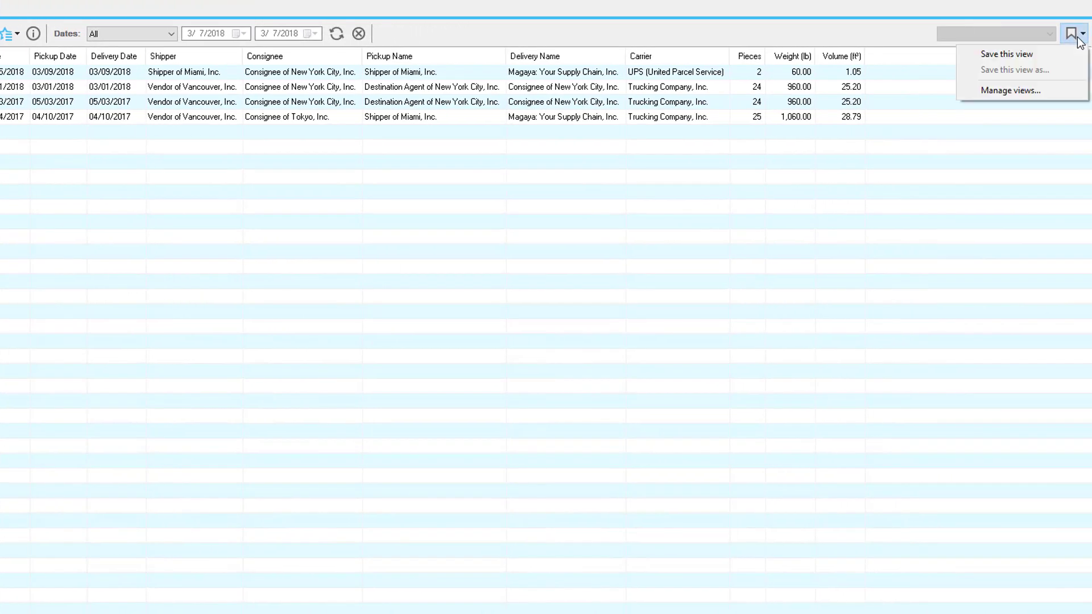
pyautogui.moveTo(1005, 54)
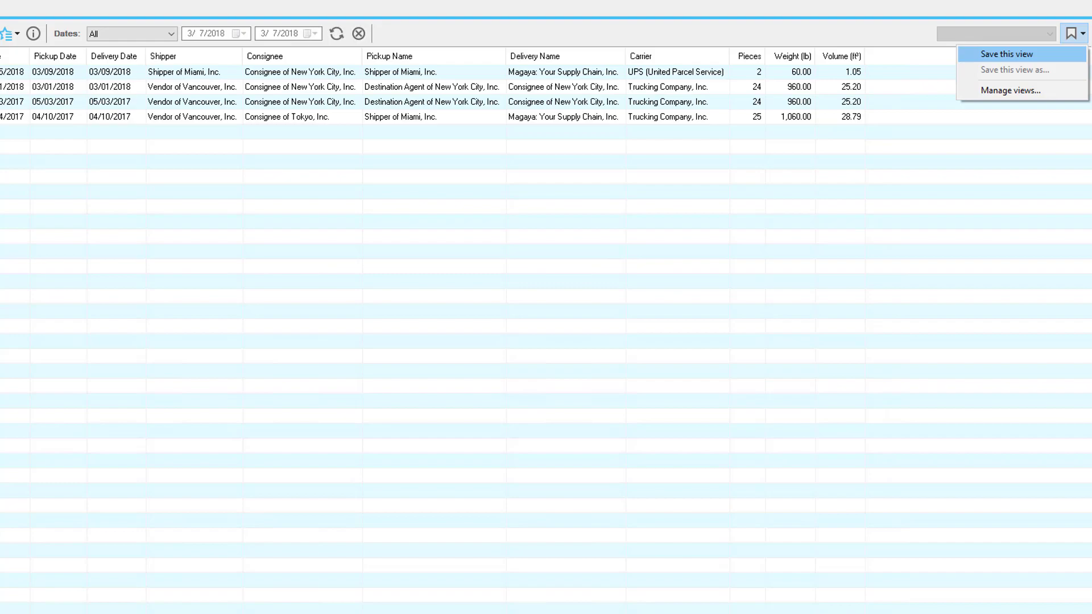